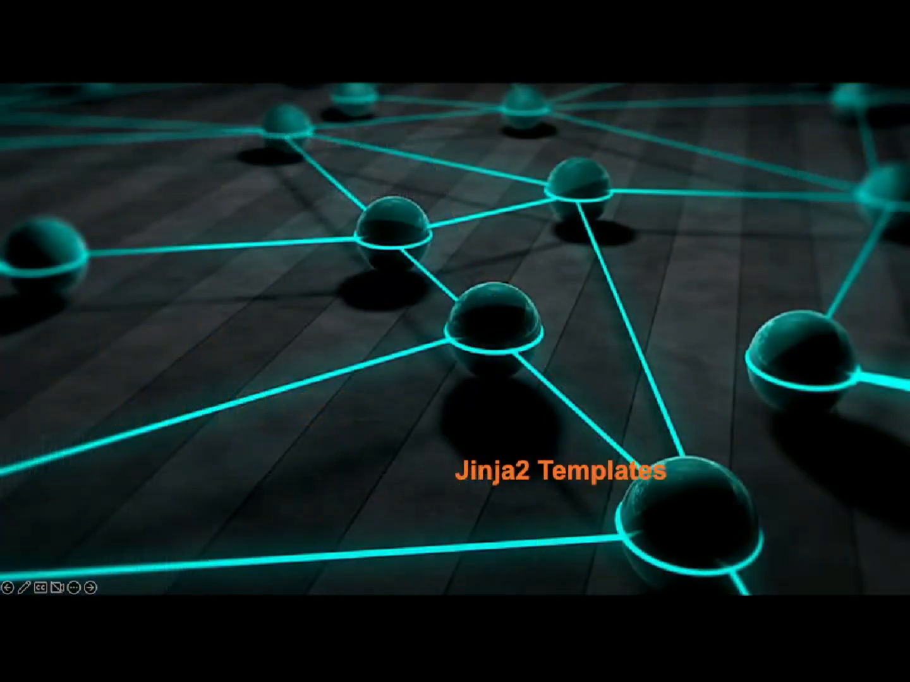
Step: Advance past the Jinja2 Templates title and documentation slides to the nesting examples
left_click(89, 588)
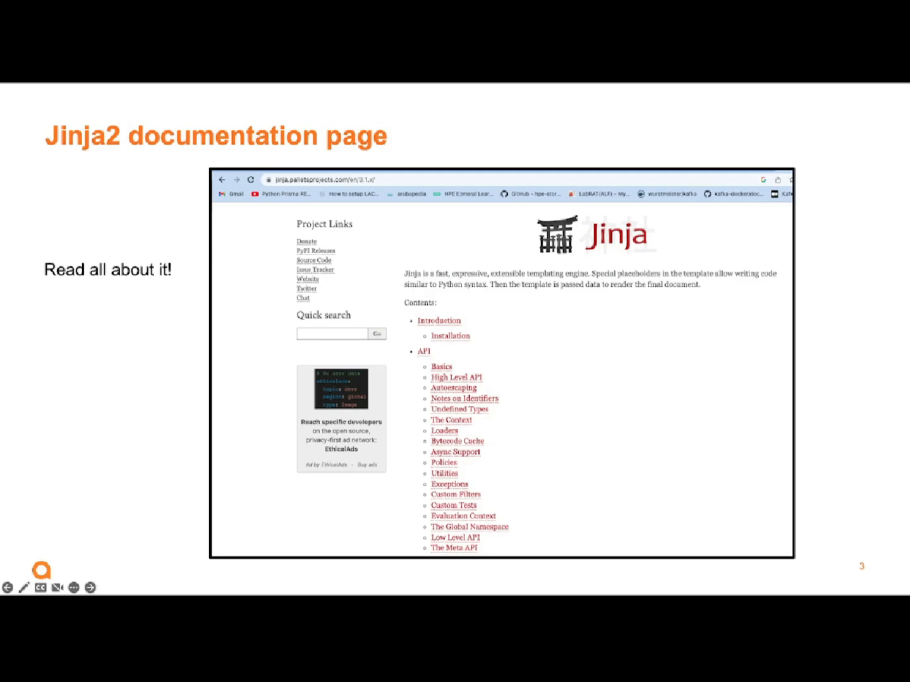
key("Right")
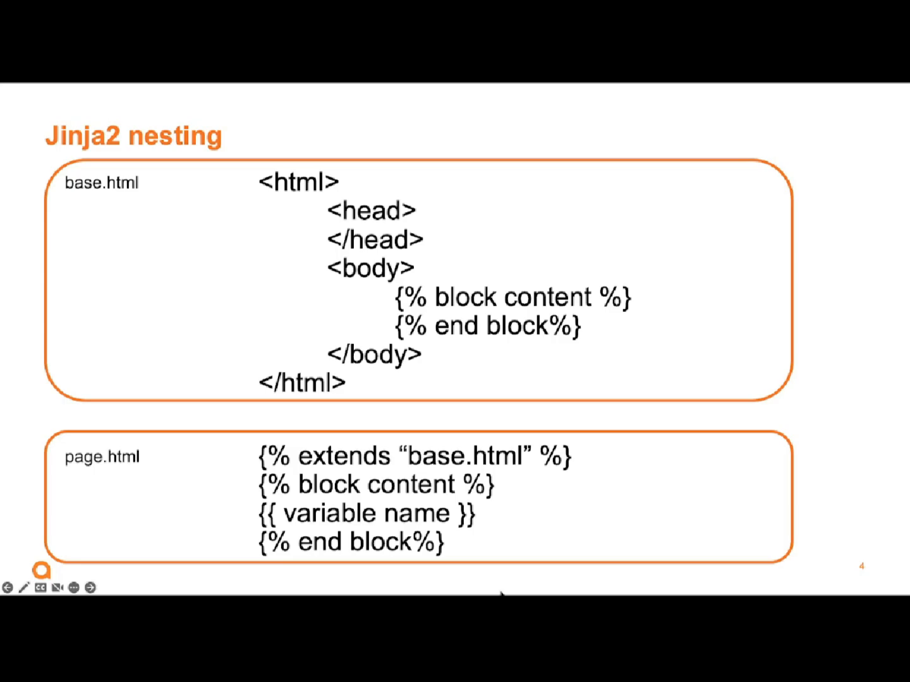
mouse_move(502, 592)
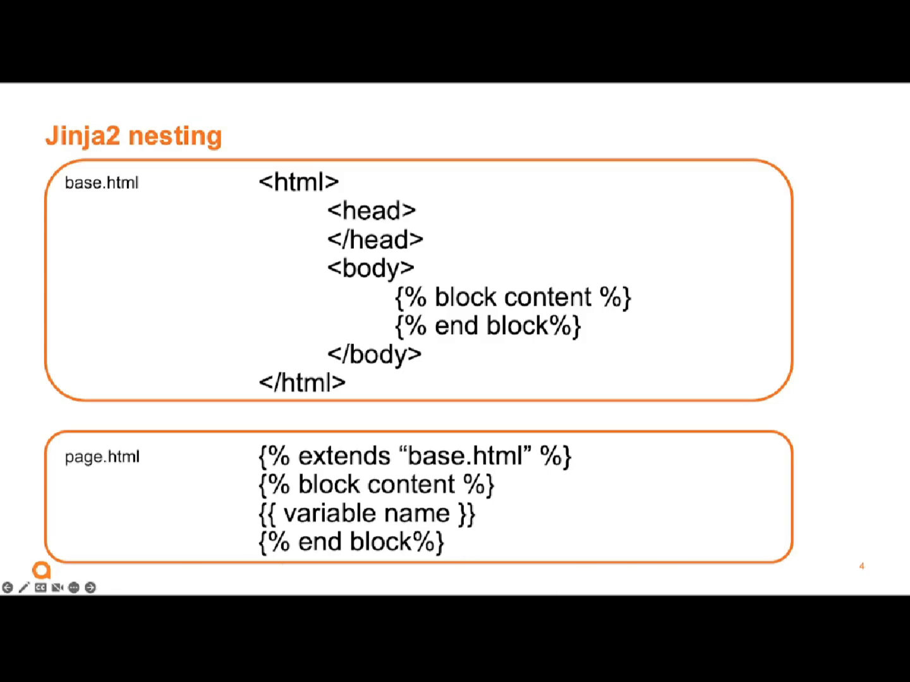
Step: Advance the slideshow to the annotated home.html template slide
left_click(92, 587)
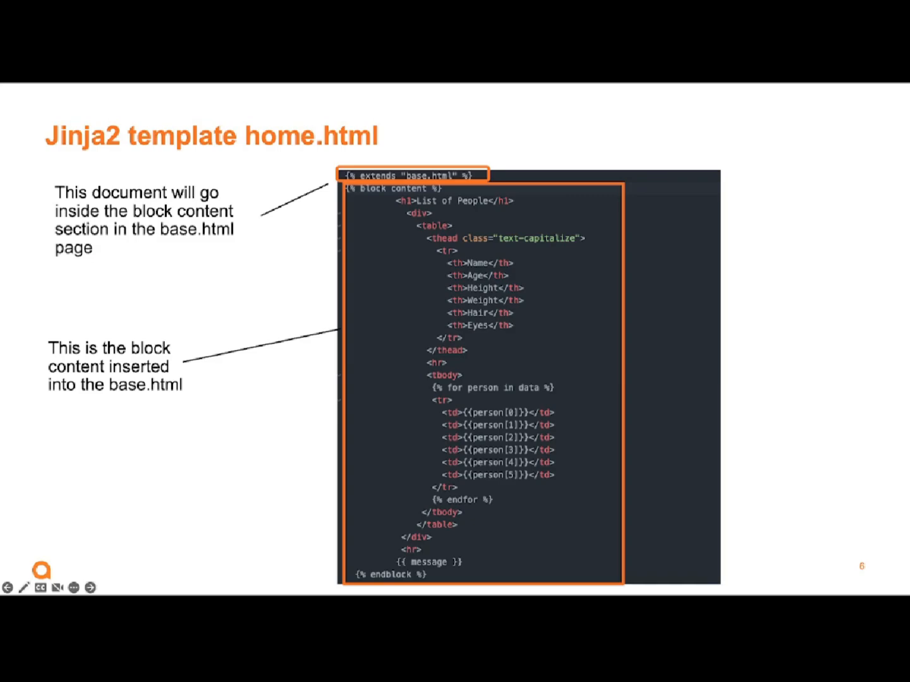
mouse_move(418, 479)
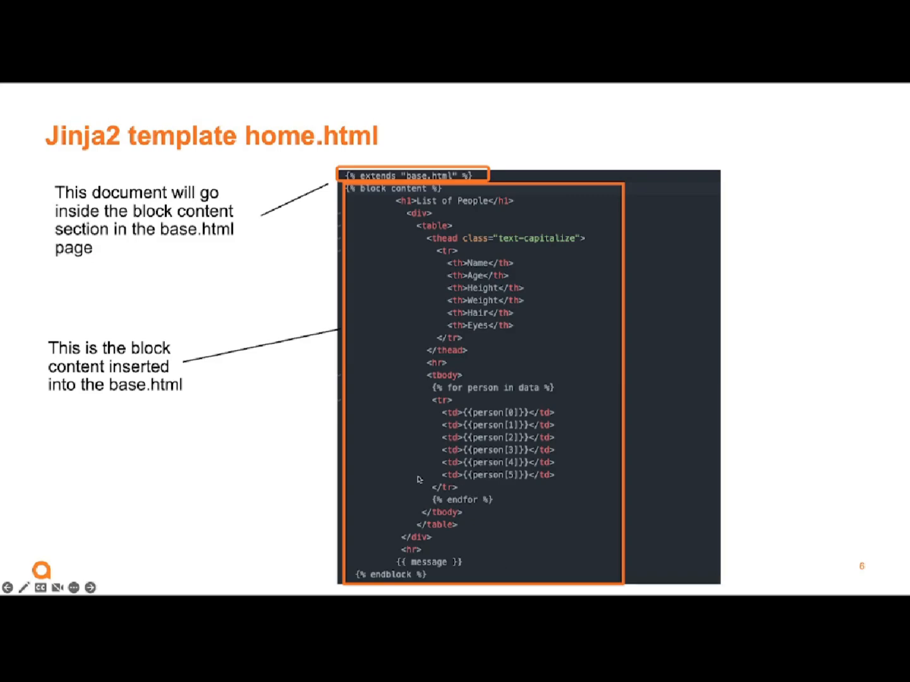
mouse_move(643, 422)
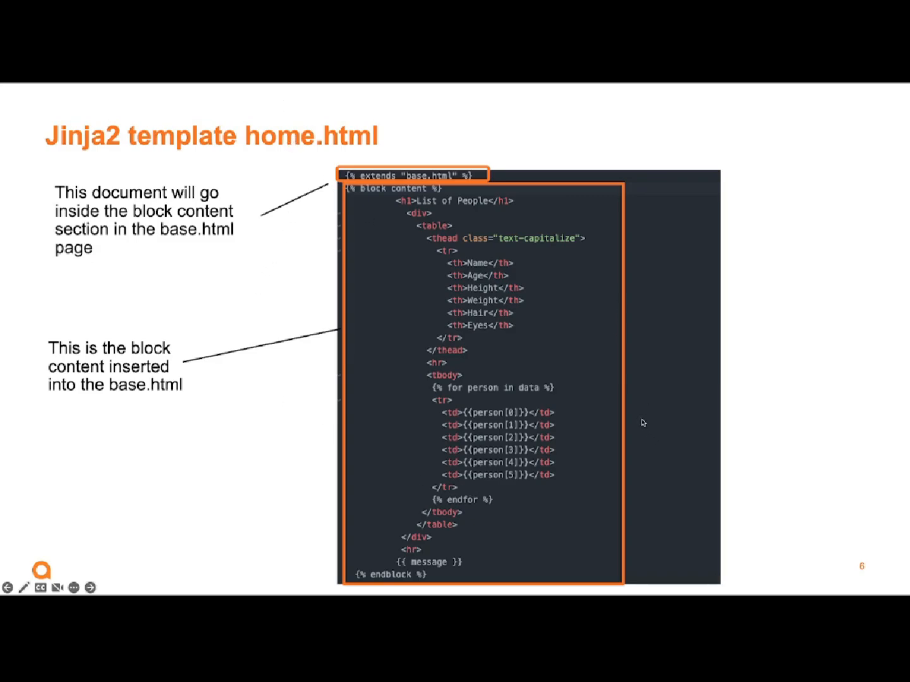
mouse_move(508, 264)
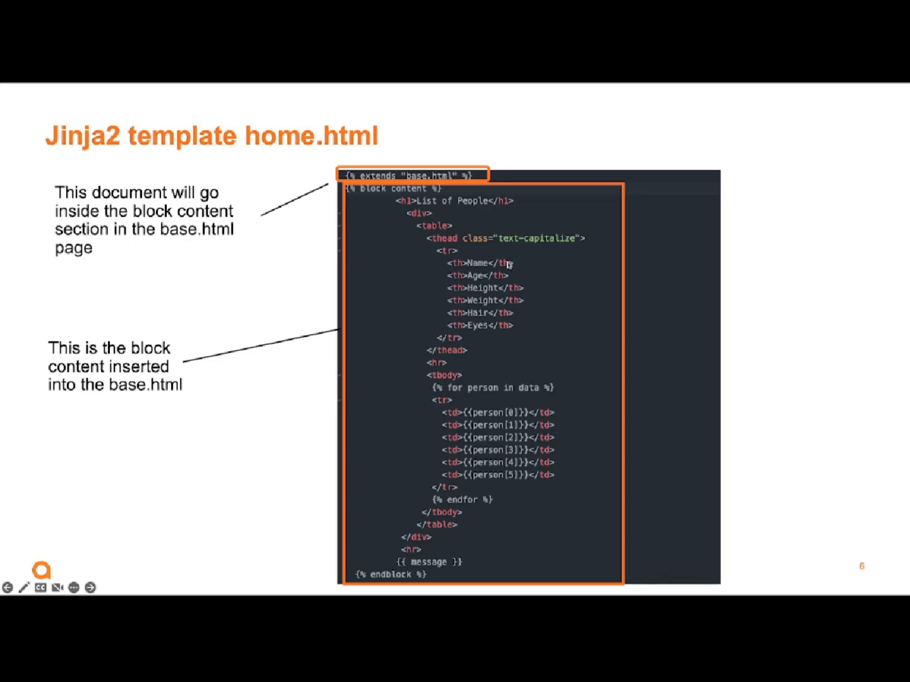
mouse_move(521, 346)
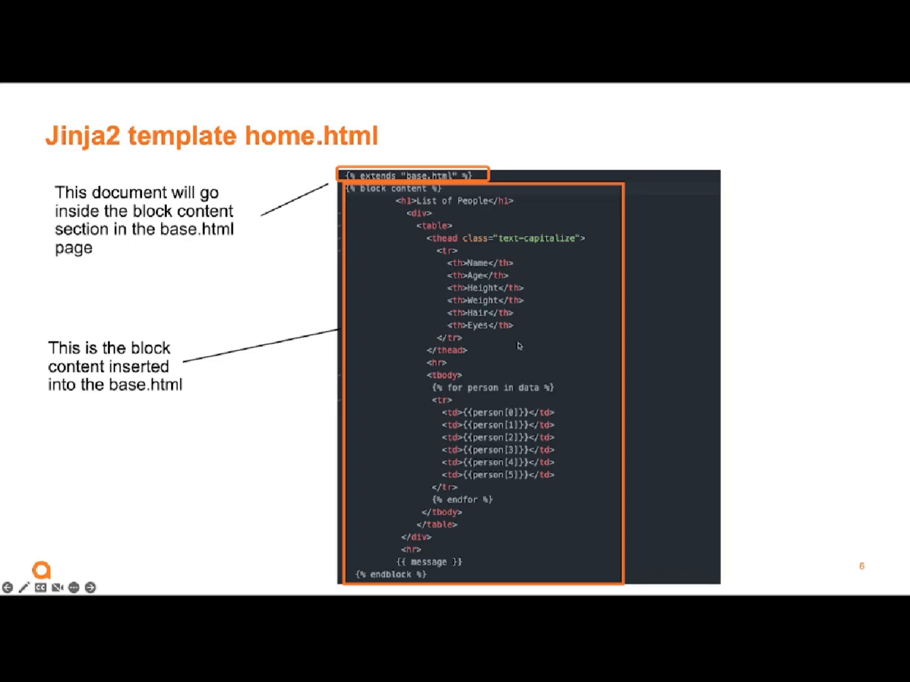
mouse_move(499, 463)
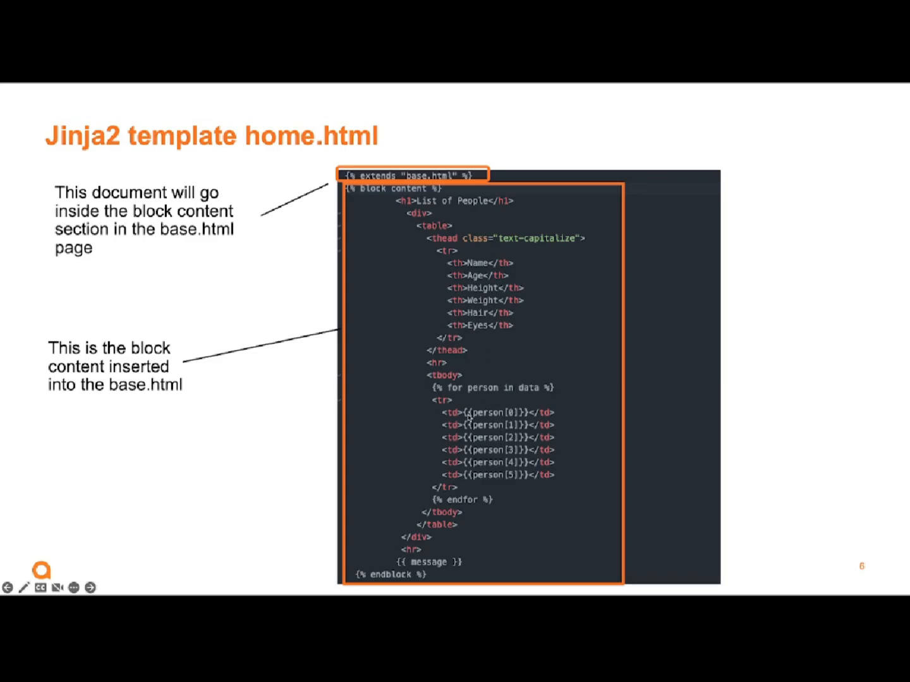
mouse_move(409, 418)
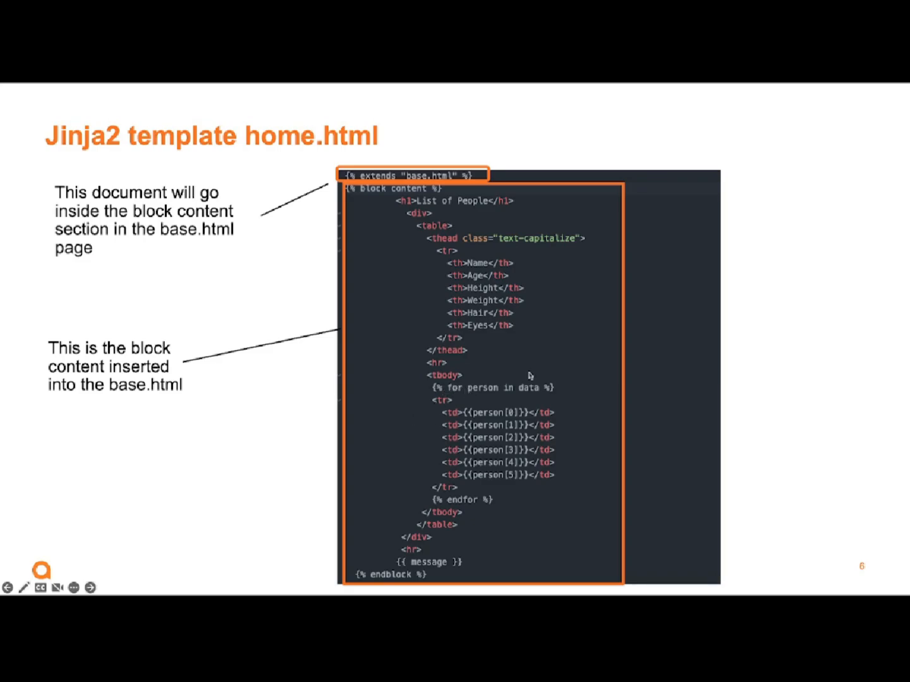
mouse_move(536, 394)
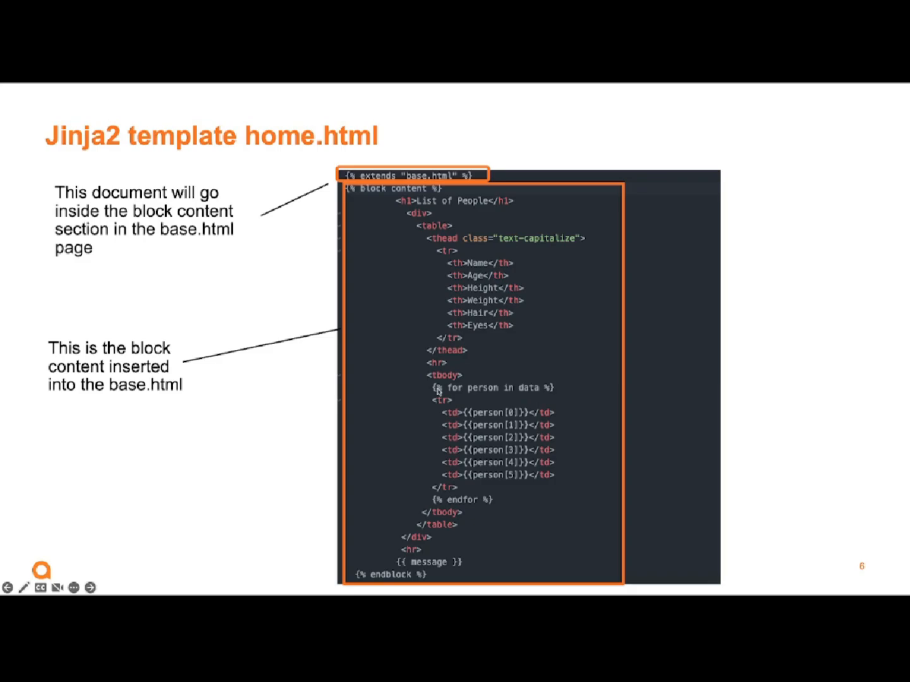
mouse_move(445, 387)
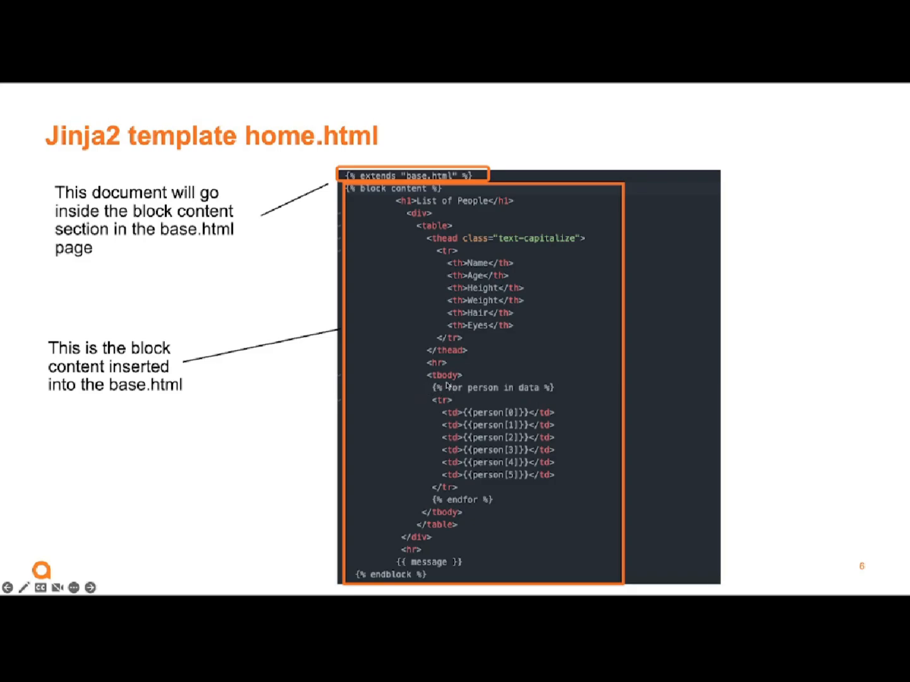
mouse_move(450, 444)
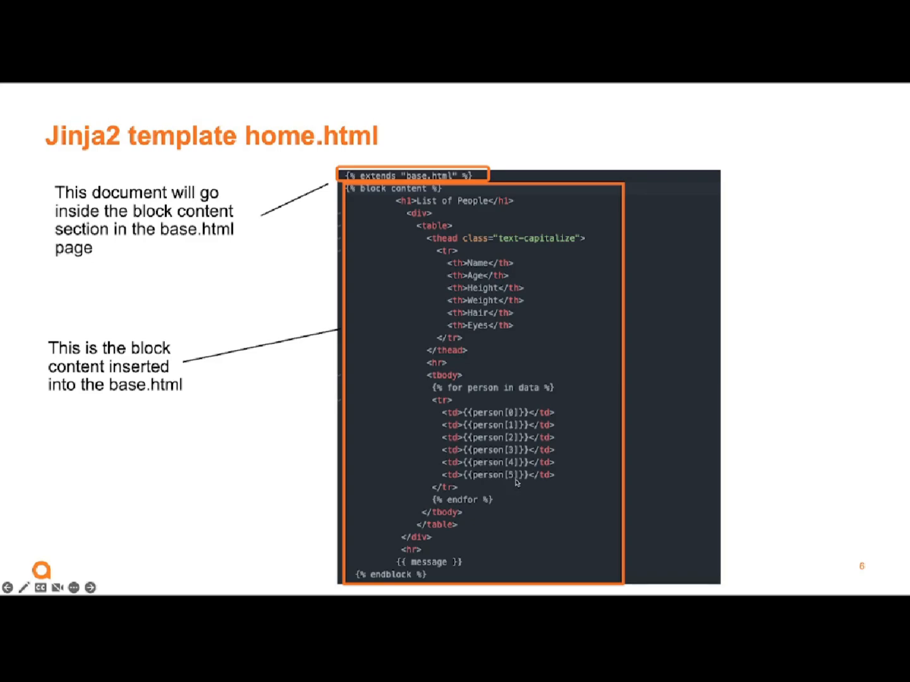
mouse_move(511, 465)
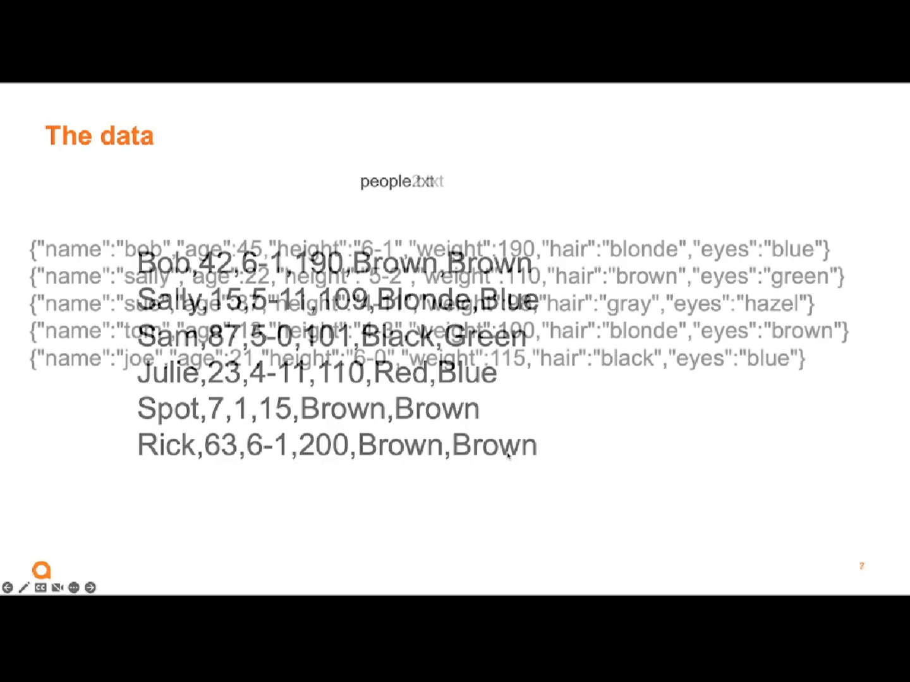
Step: Advance to the people2.txt slide with JSON-style person records
left_click(91, 587)
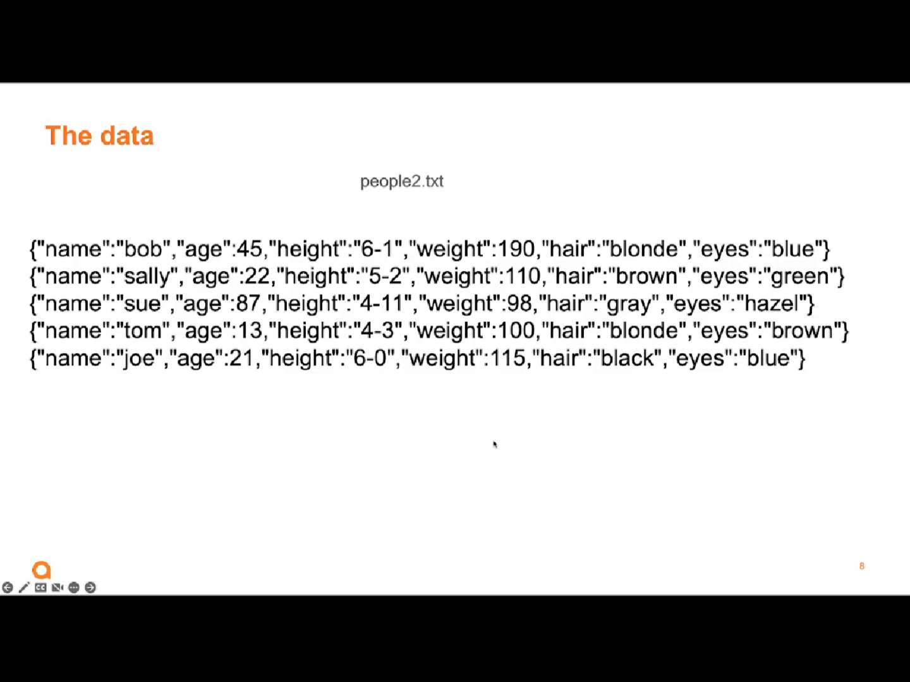
mouse_move(486, 436)
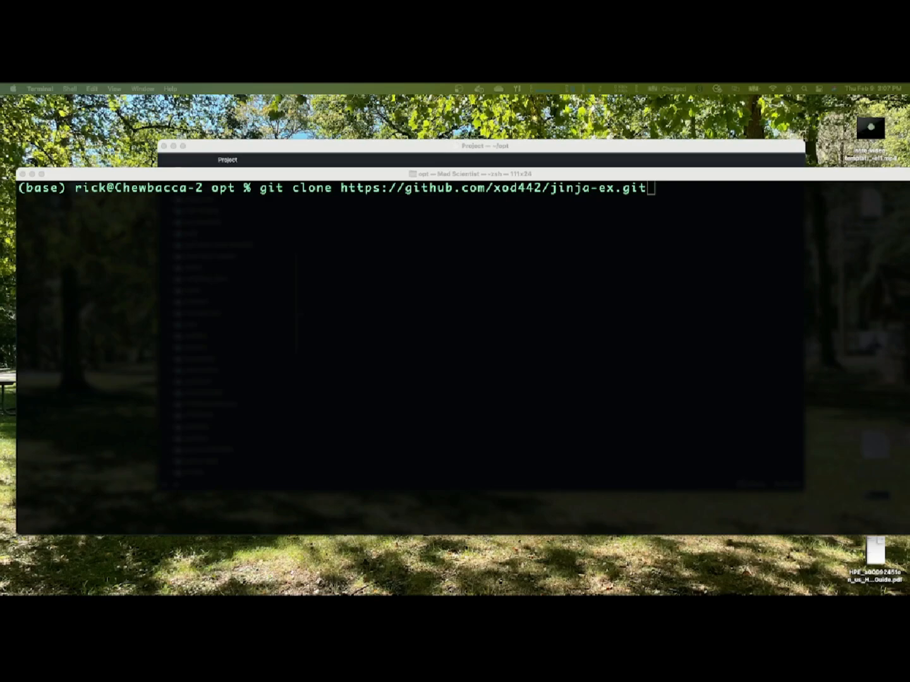
mouse_move(740, 269)
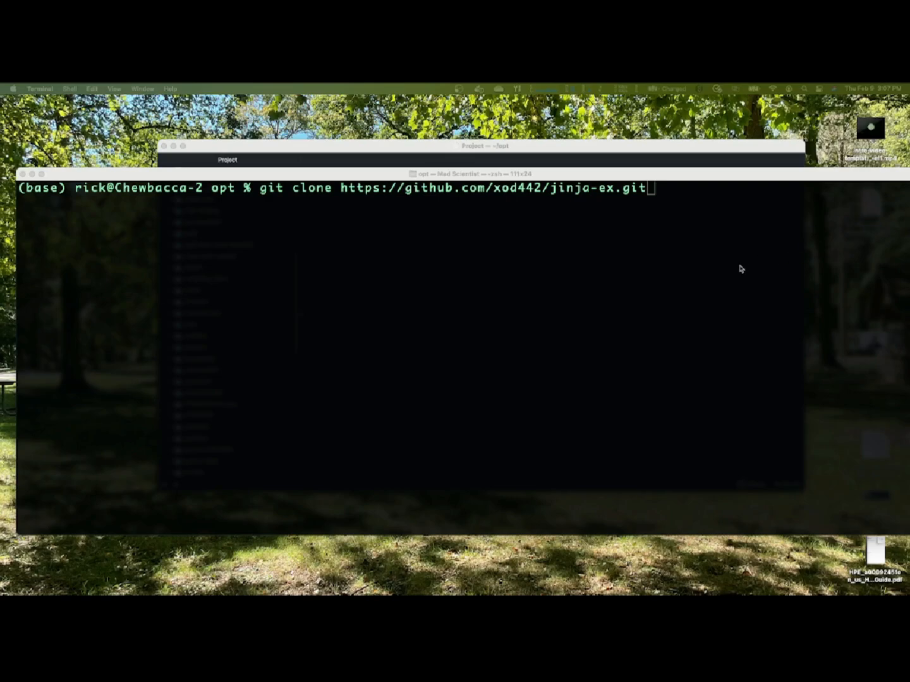
Step: Clone the jinja-ex repository and enter its folder with cd jinja-ex
key("Return")
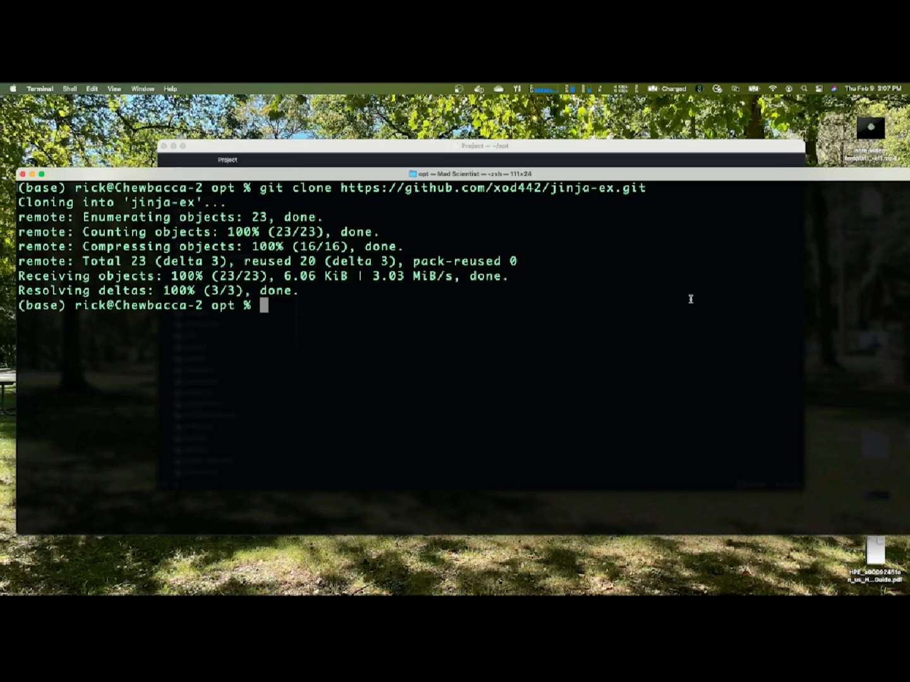
type("cd jinja-ex")
type("\\")
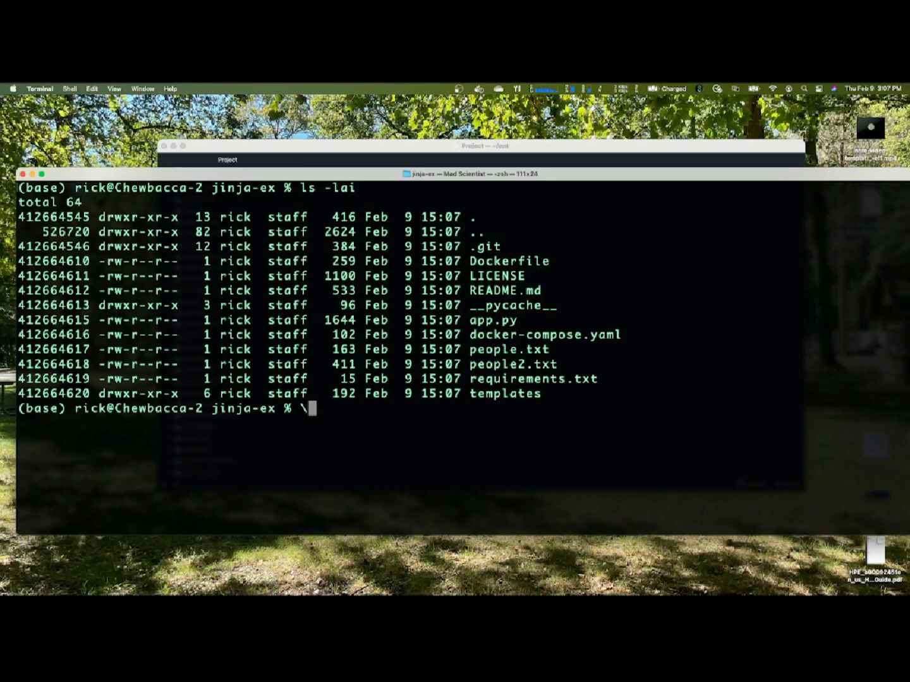
key("Backspace")
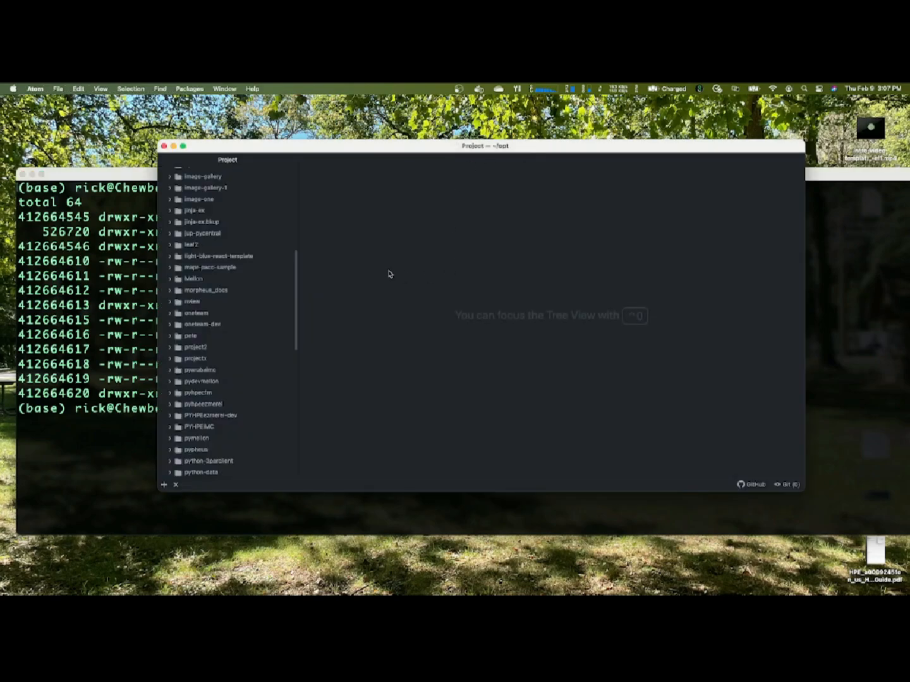
Step: Expand jinja-ex and its templates folder to list base.html, full-base.html, home.html, home1.html
left_click(194, 211)
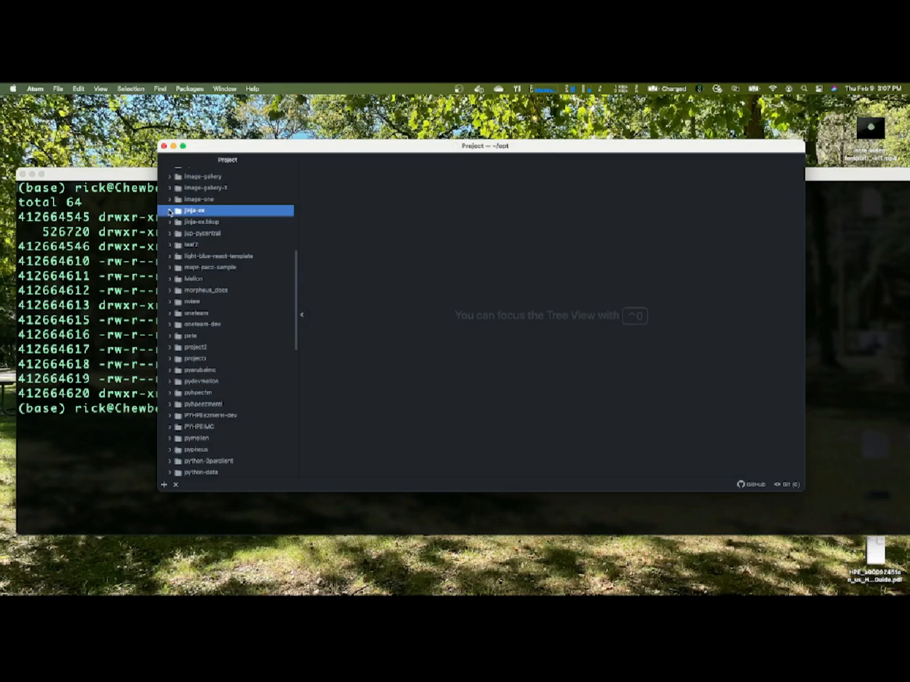
left_click(170, 210)
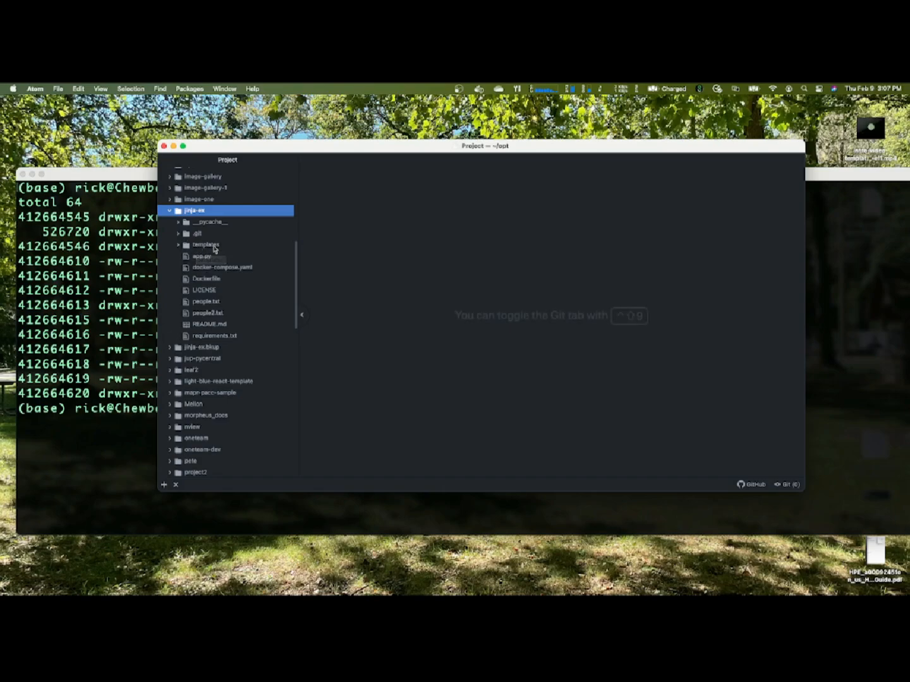
mouse_move(206, 245)
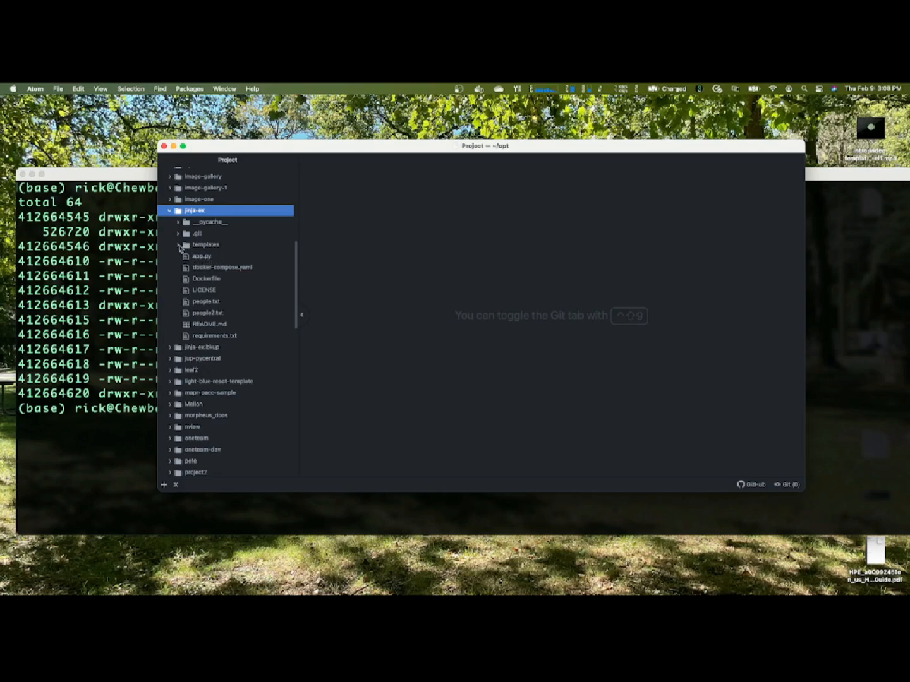
left_click(180, 245)
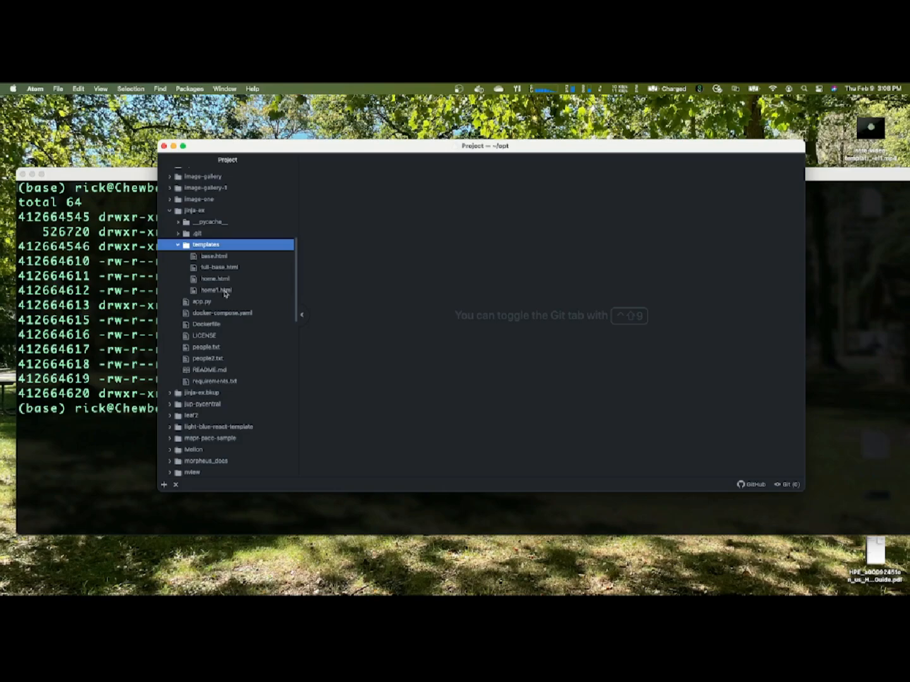
mouse_move(221, 259)
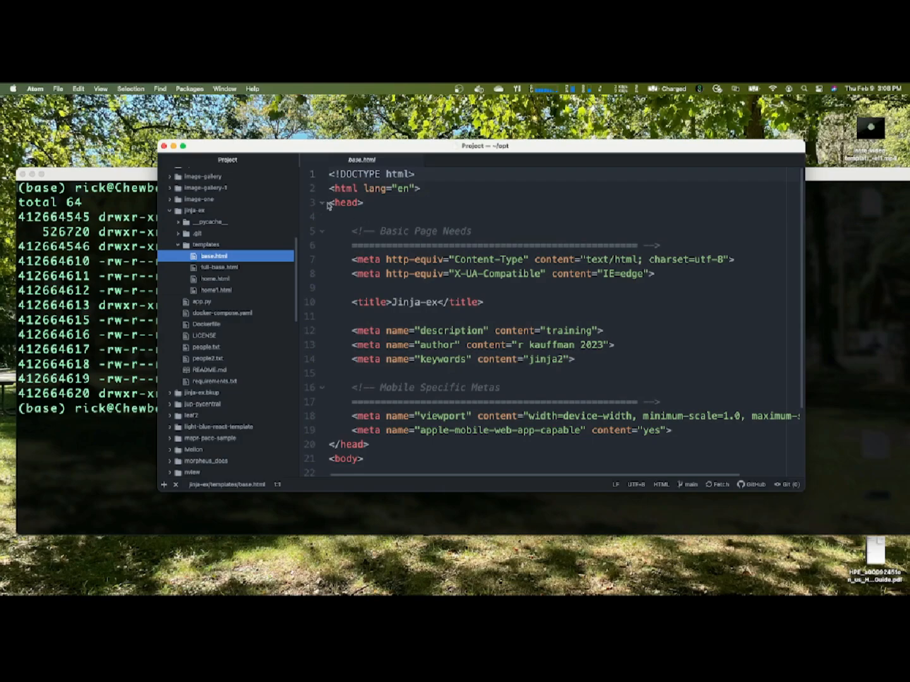
scroll("down", 3)
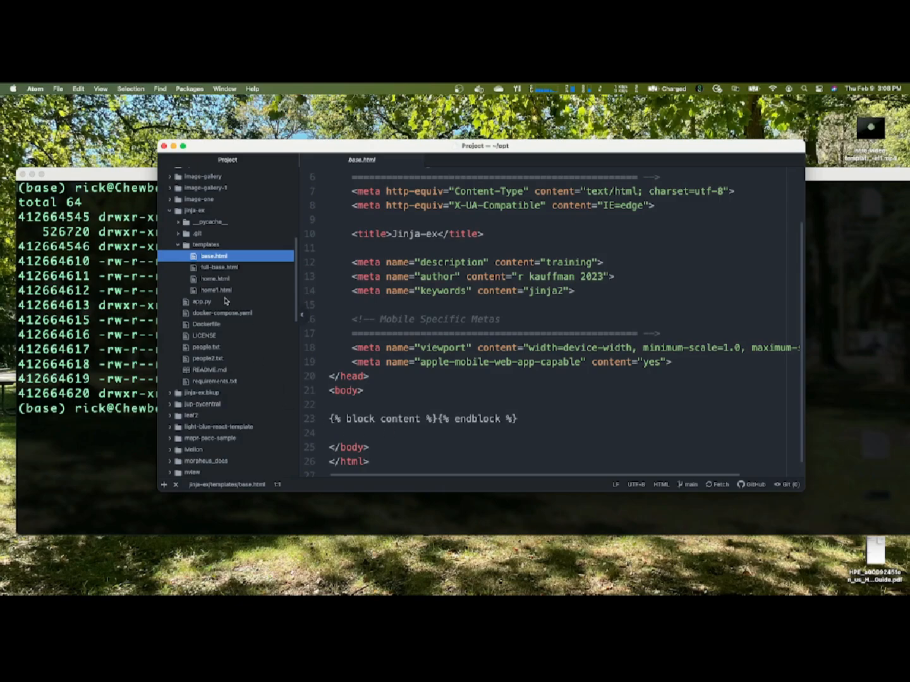
Step: Open home.html and scroll through its content block's people table loop
left_click(216, 278)
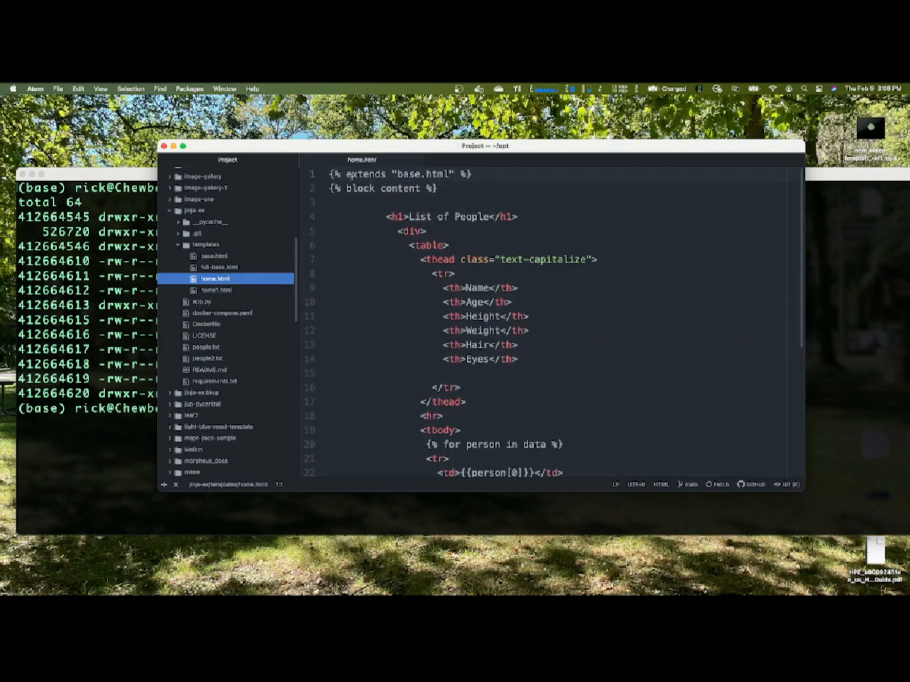
left_click(477, 174)
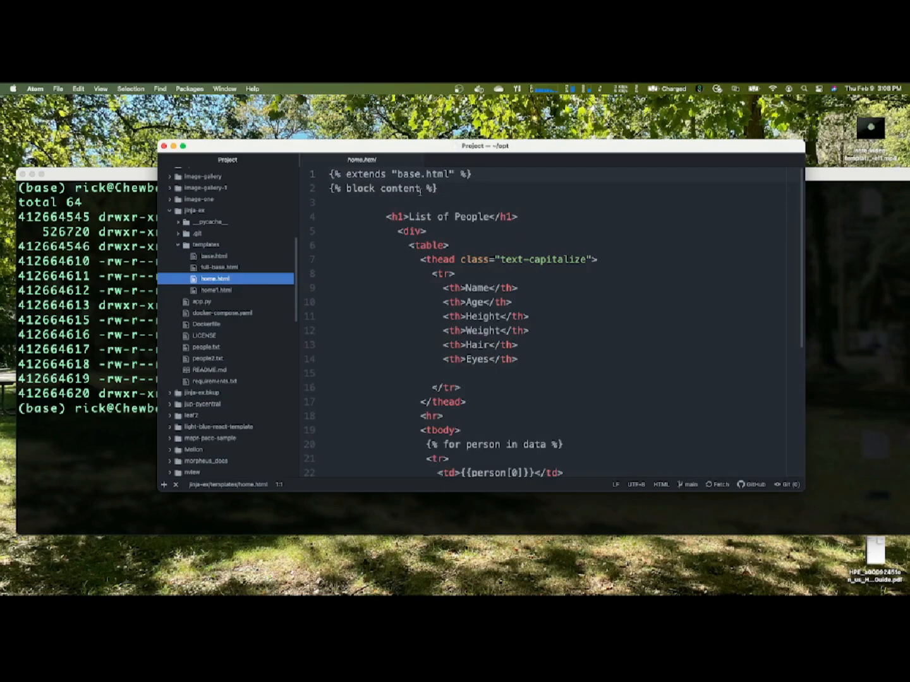
scroll("down", 3)
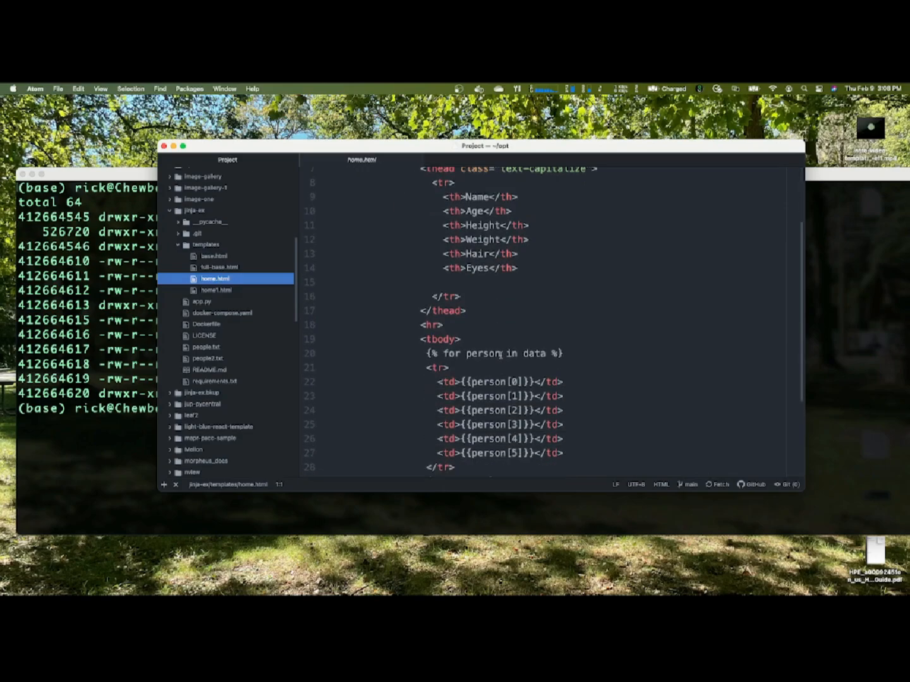
scroll("up", 3)
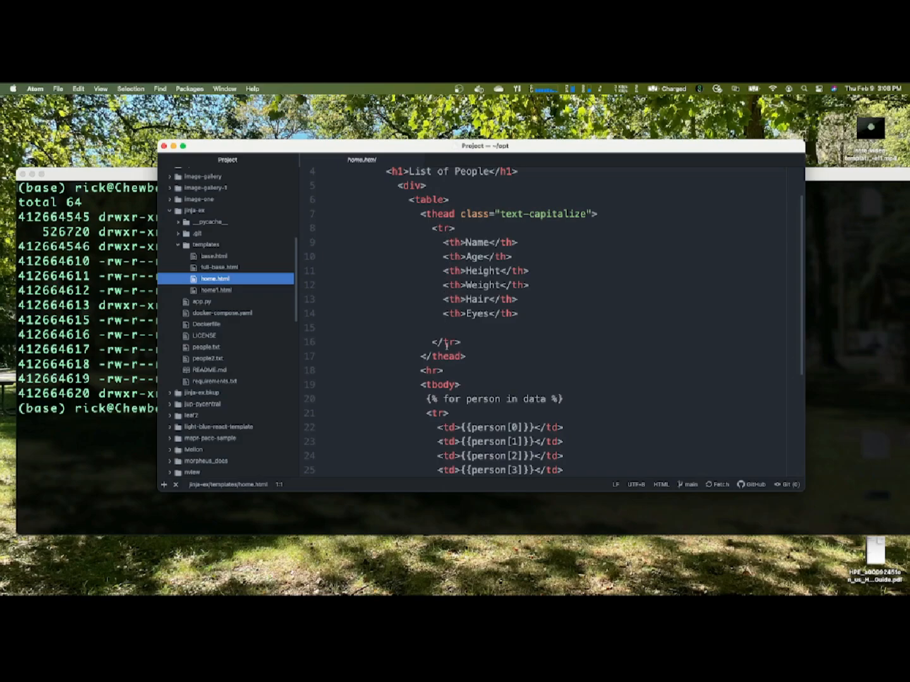
scroll("down", 3)
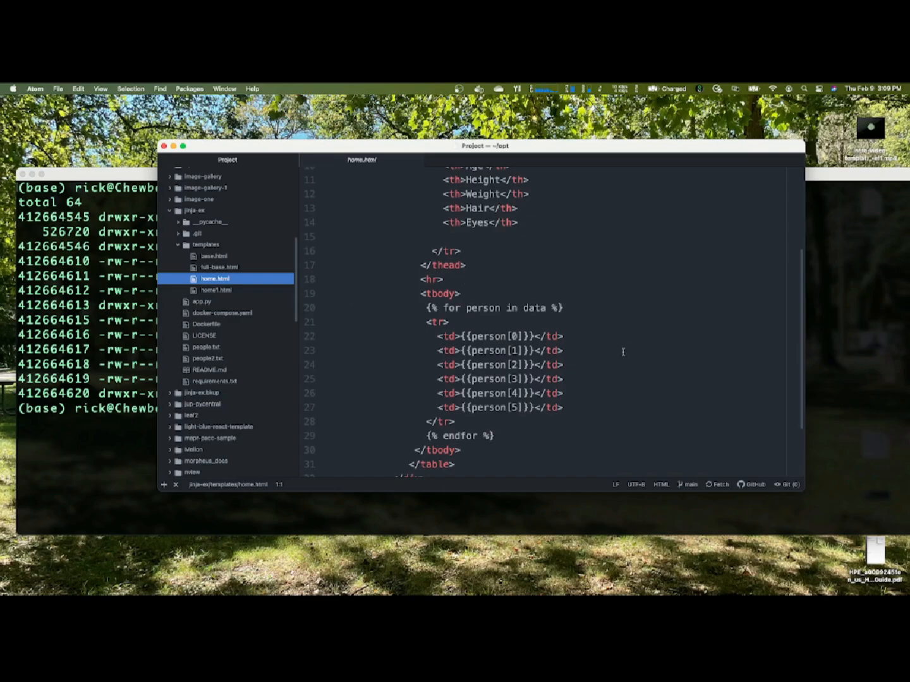
scroll("down", 3)
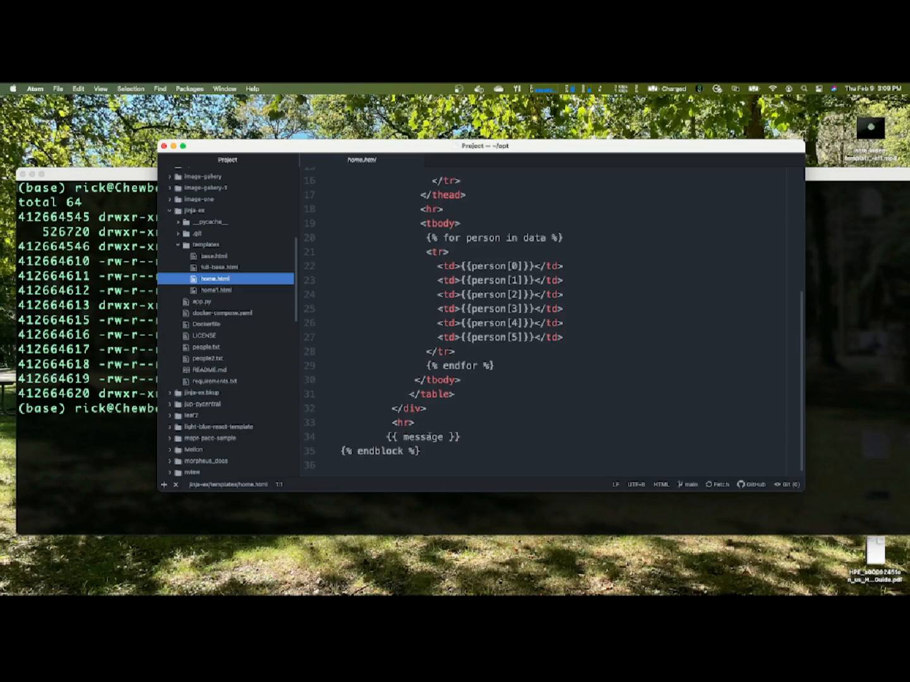
mouse_move(264, 305)
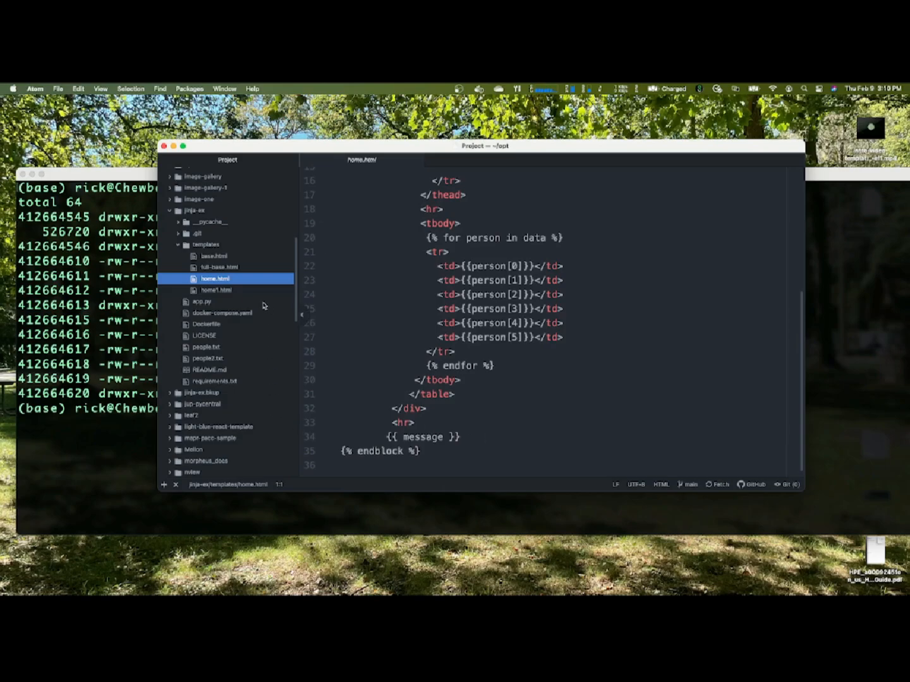
Step: Open home1.html and scroll through its person.name, age, height, weight, hair, eyes cells
left_click(215, 290)
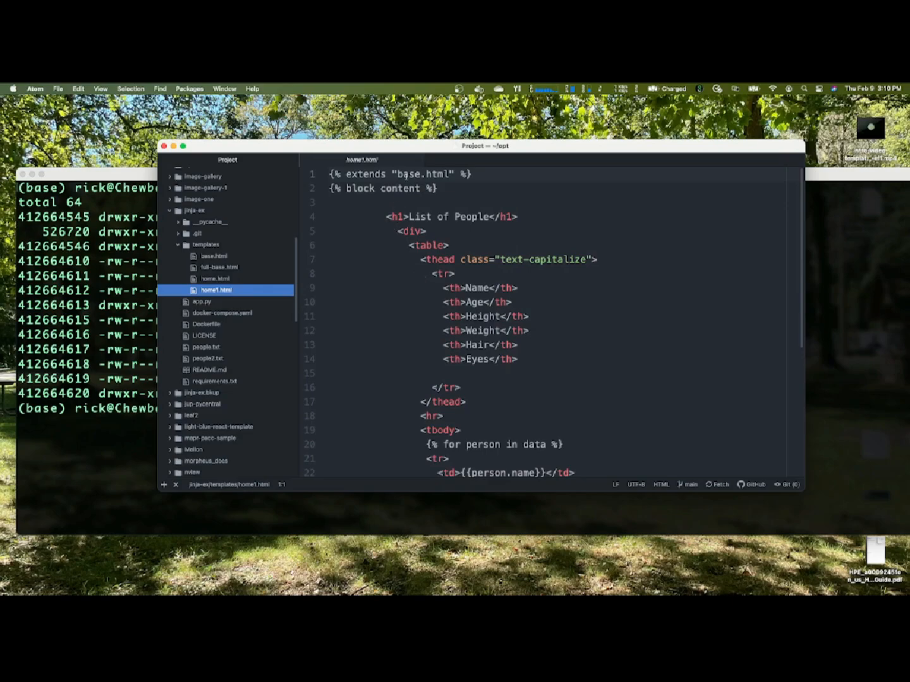
mouse_move(422, 275)
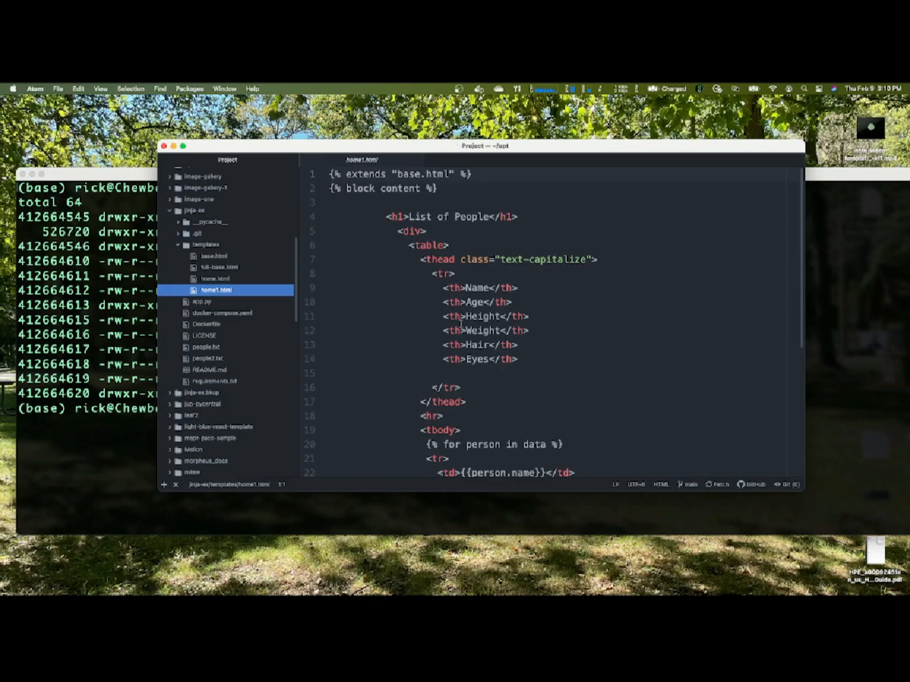
scroll("down", 3)
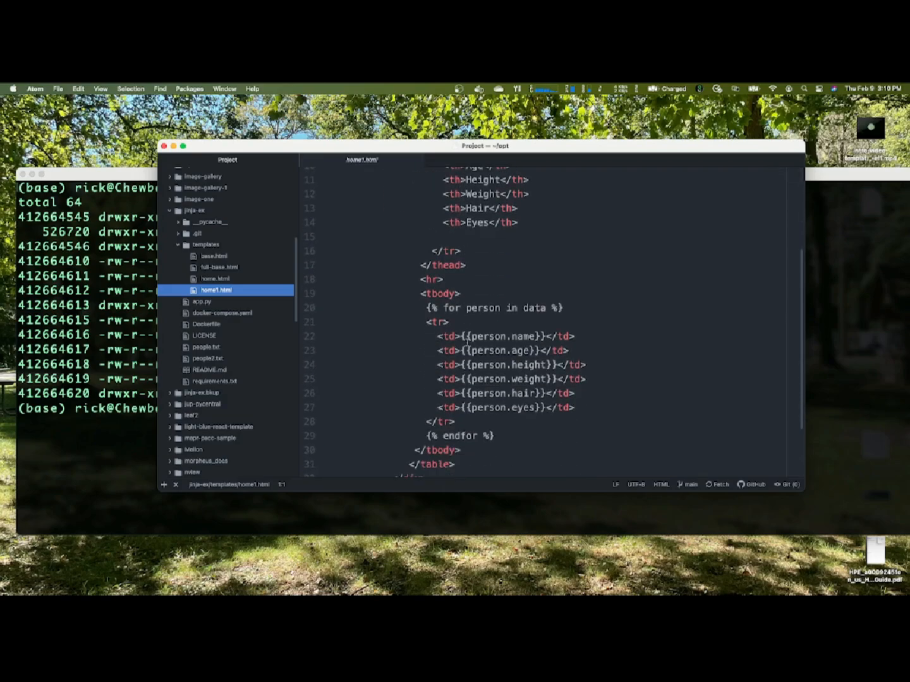
mouse_move(505, 324)
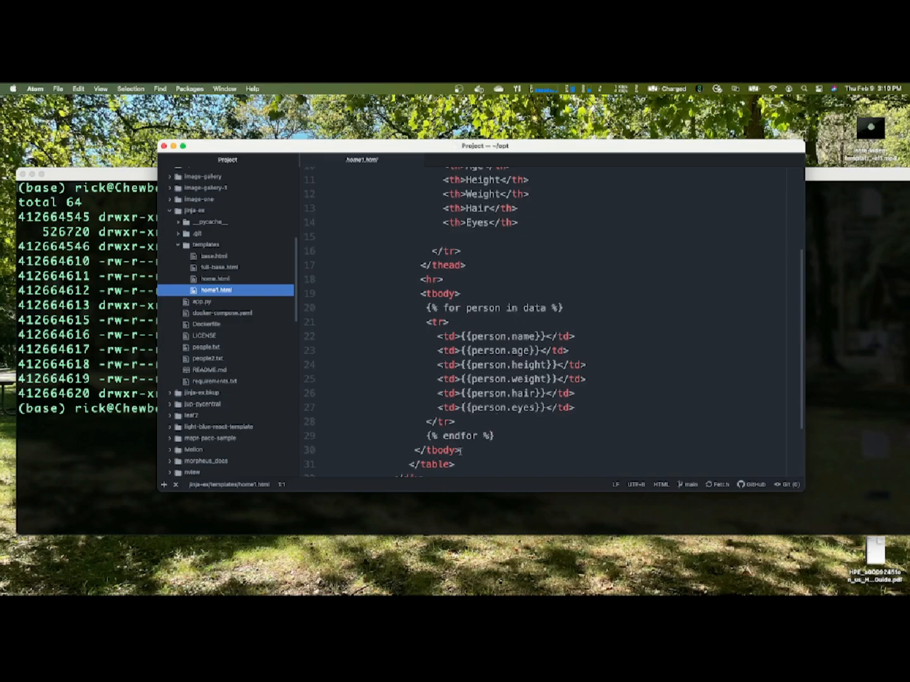
scroll("down", 3)
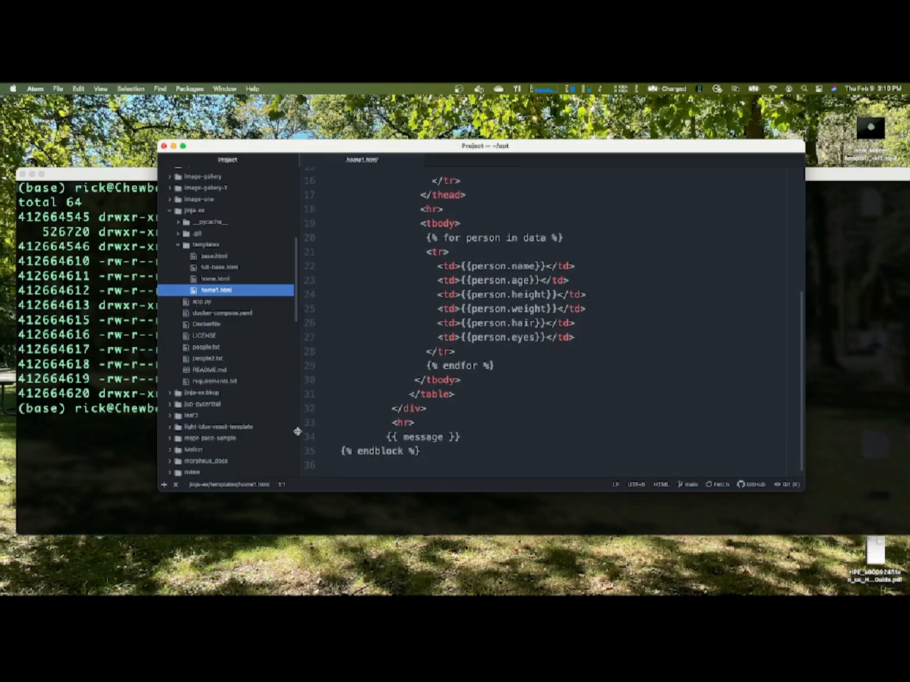
mouse_move(205, 307)
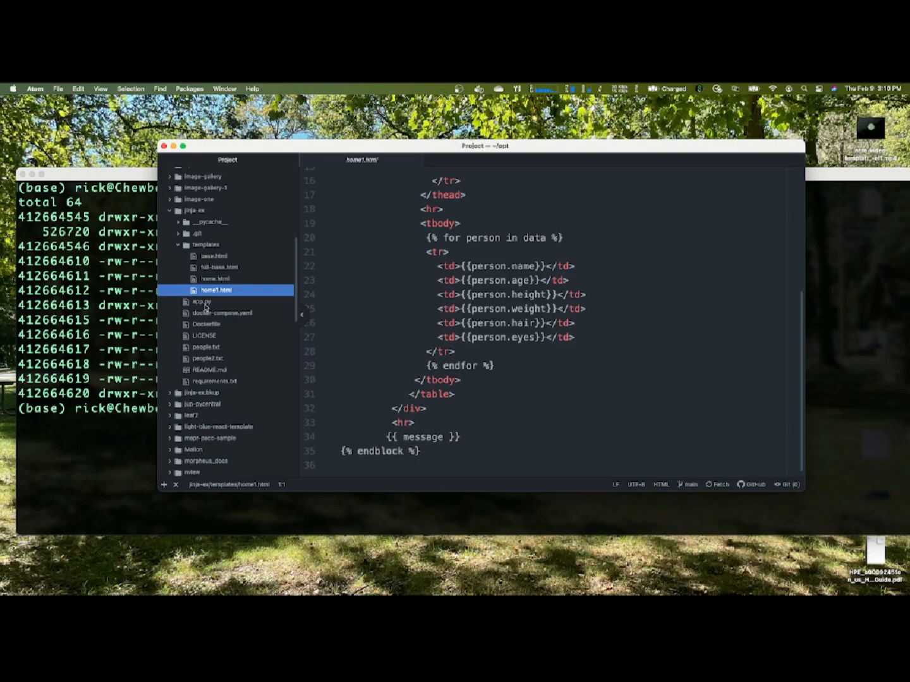
Step: Open people.txt with comma-separated rows, then people2.txt with dictionary records
left_click(206, 347)
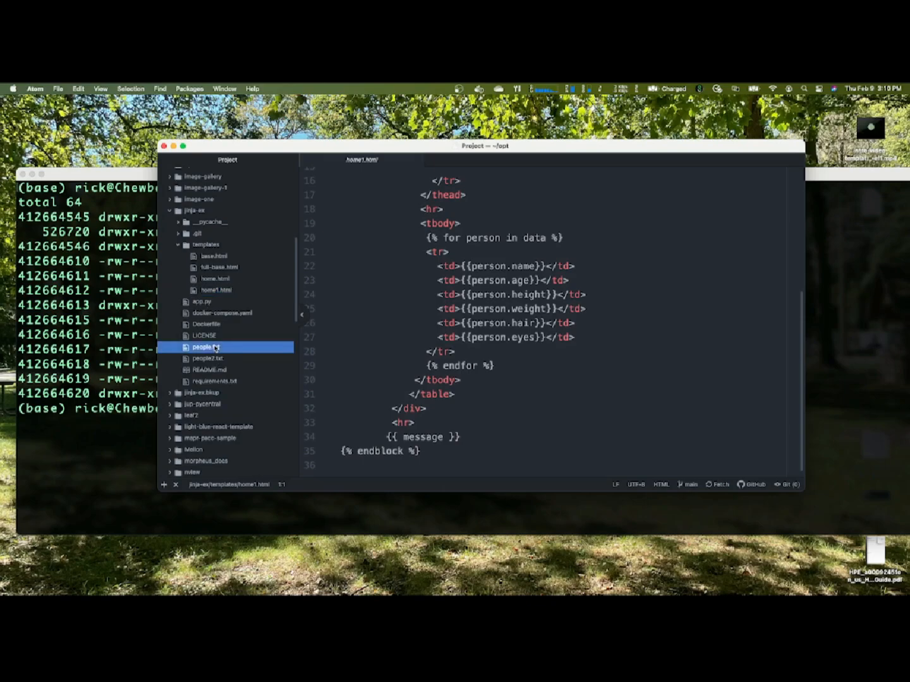
left_click(206, 347)
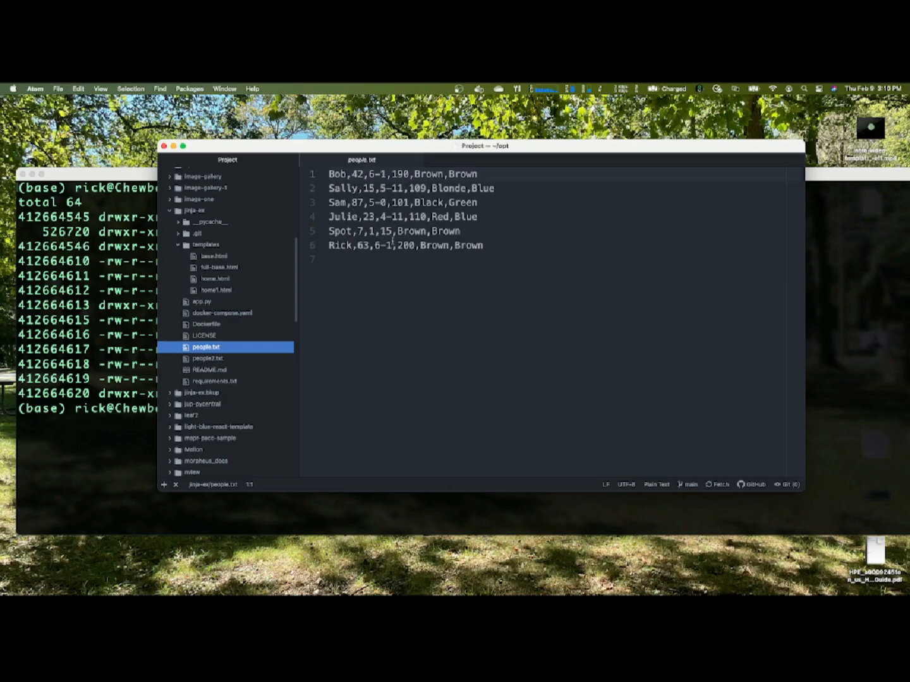
left_click(206, 358)
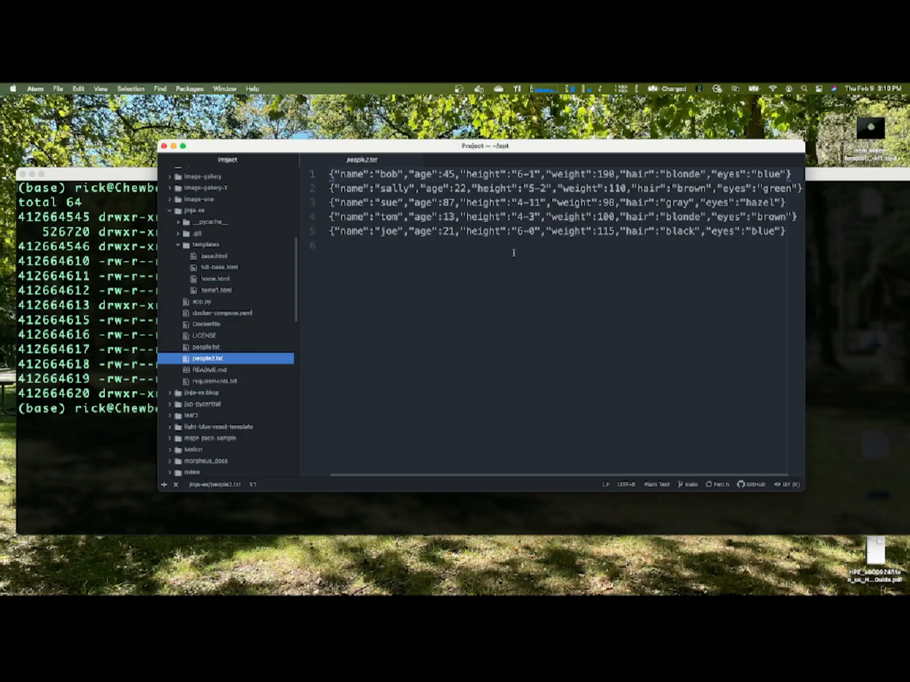
mouse_move(217, 331)
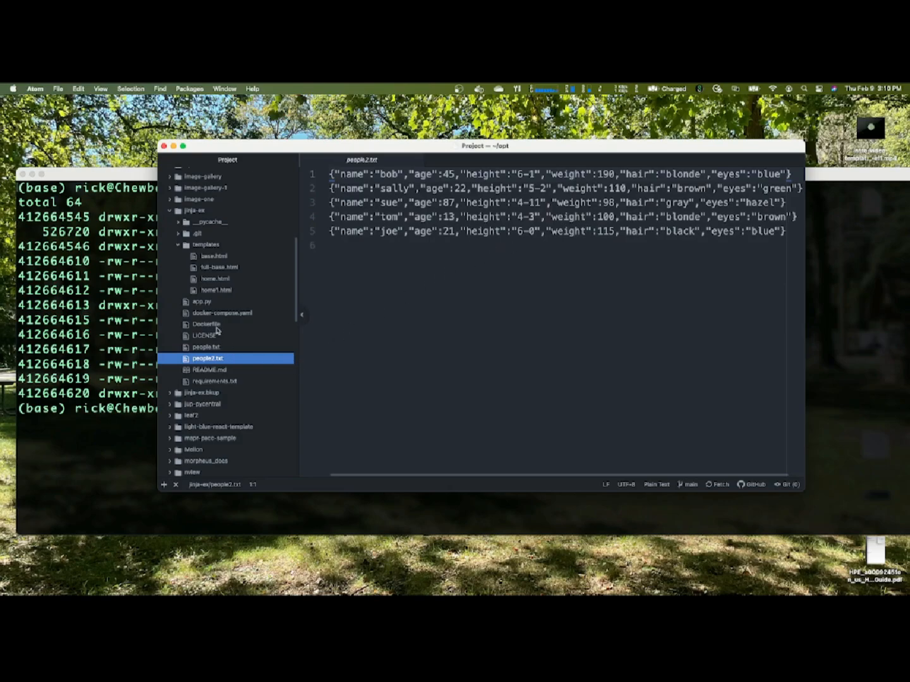
Step: Open app.py and scroll to the people() route's render_template call for home.html
left_click(201, 302)
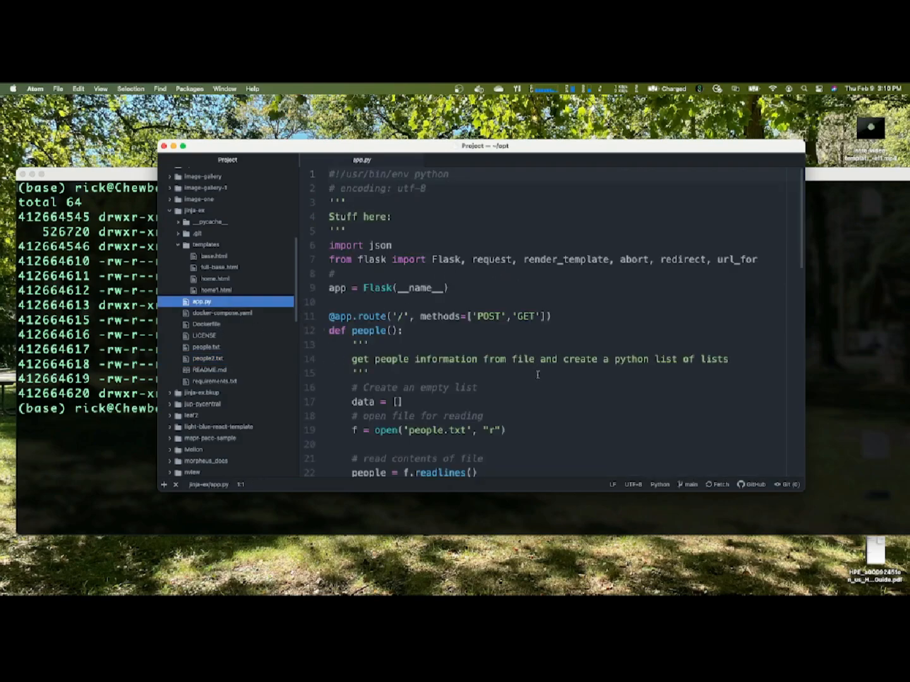
scroll("down", 3)
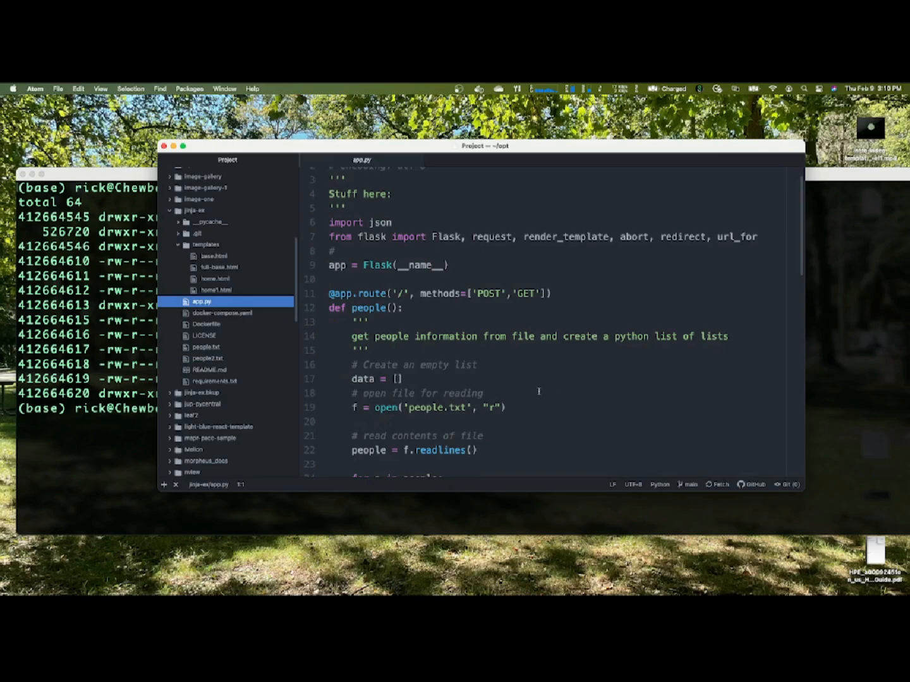
scroll("up", 3)
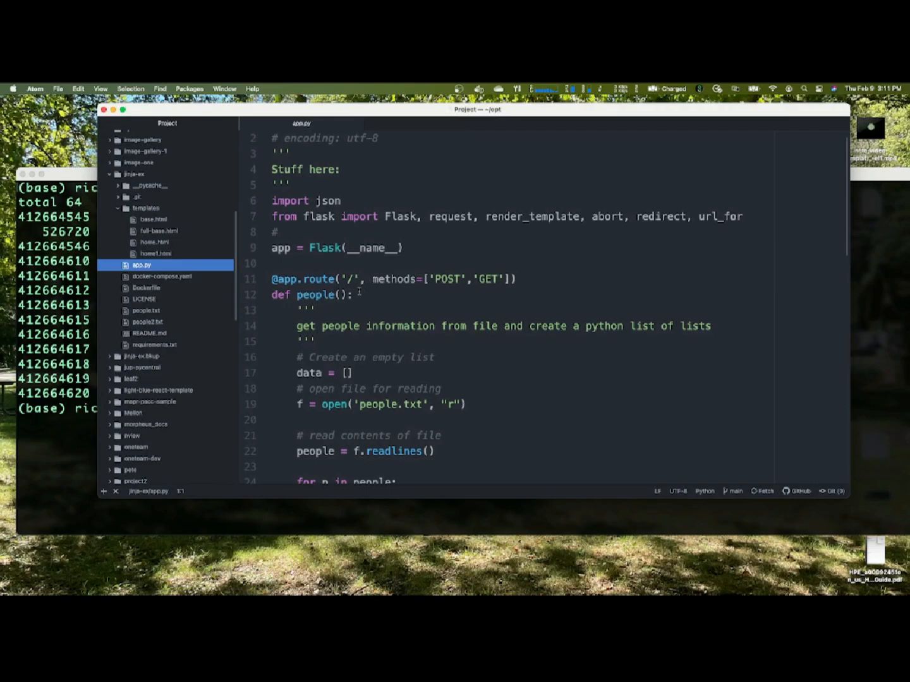
scroll("down", 3)
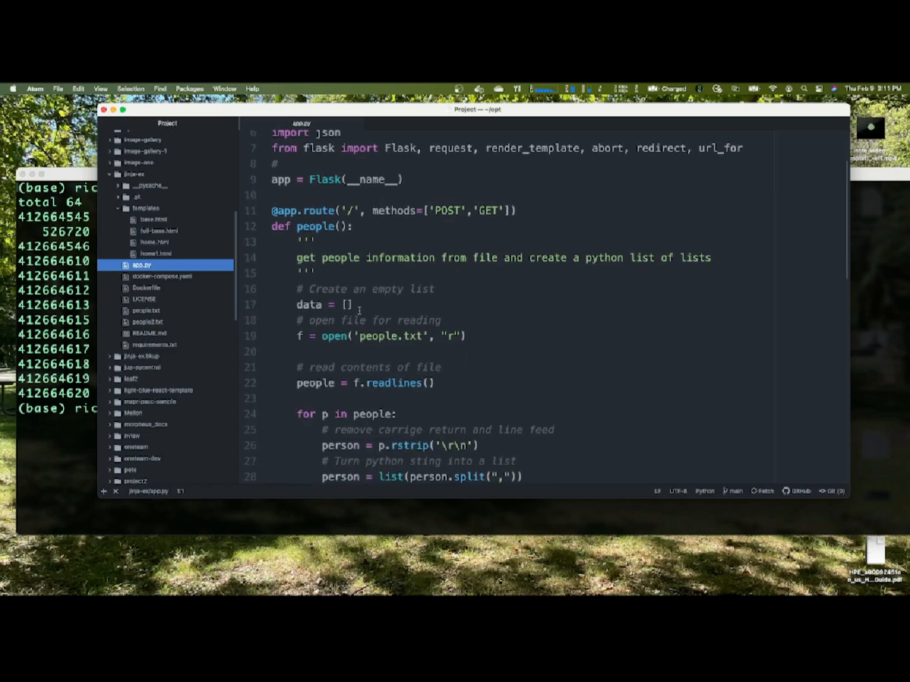
scroll("down", 3)
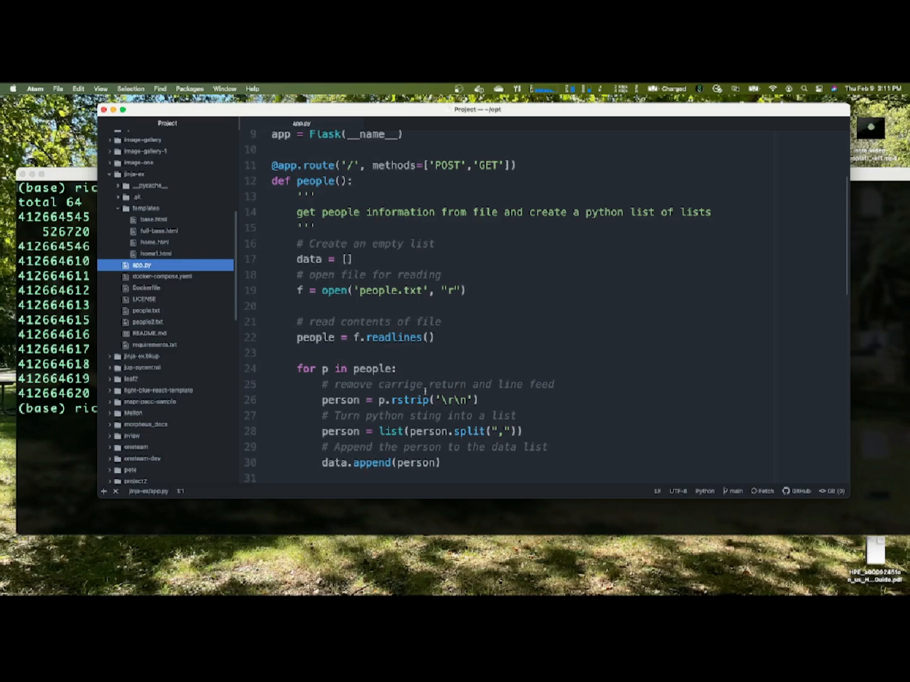
scroll("down", 3)
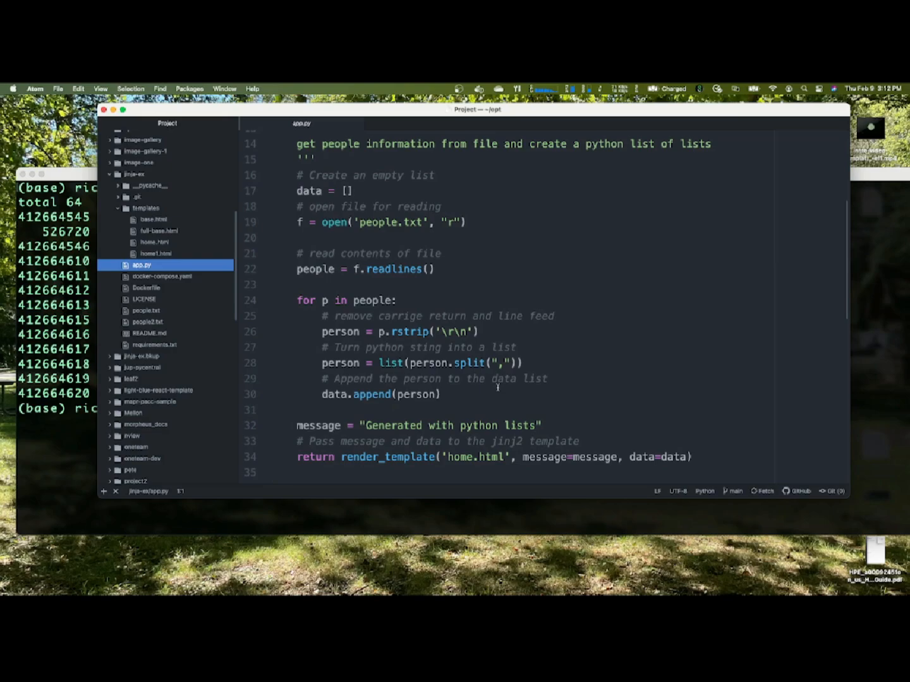
Step: Scroll down app.py to the /p2 route parsing people2.txt and rendering home1.html
scroll("down", 3)
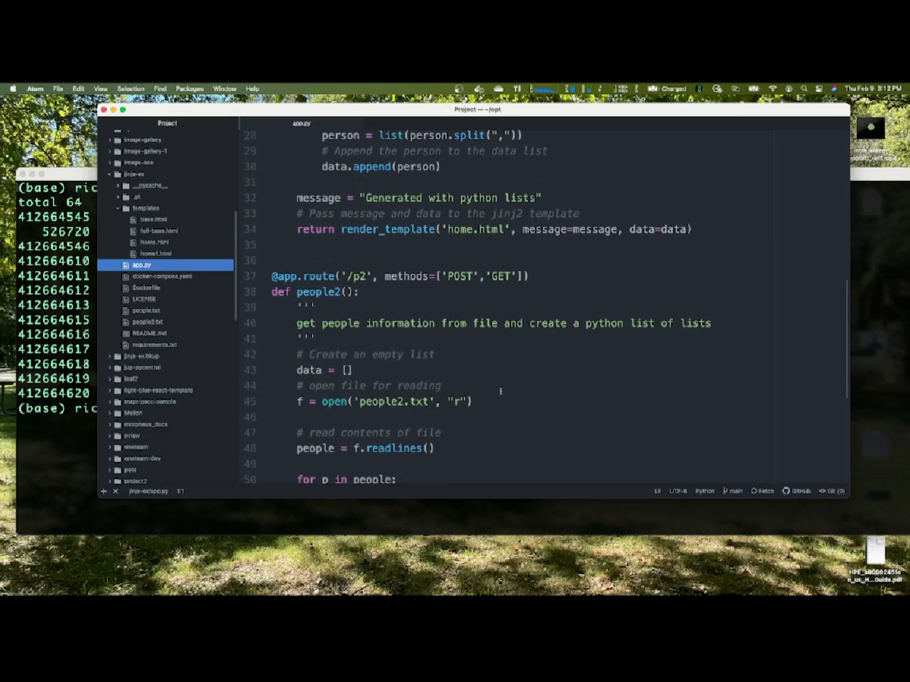
scroll("down", 3)
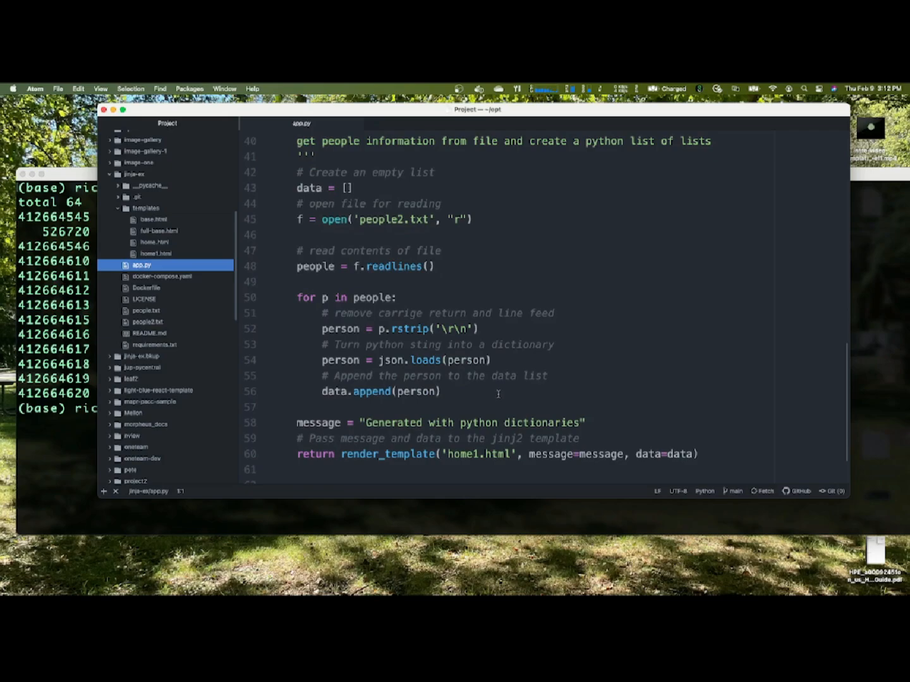
mouse_move(496, 361)
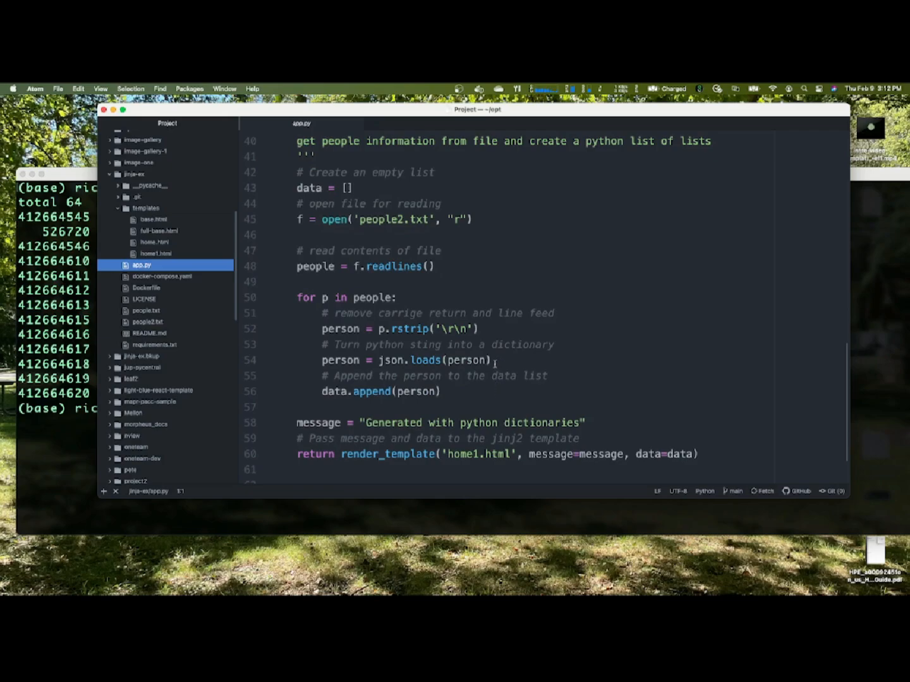
mouse_move(496, 353)
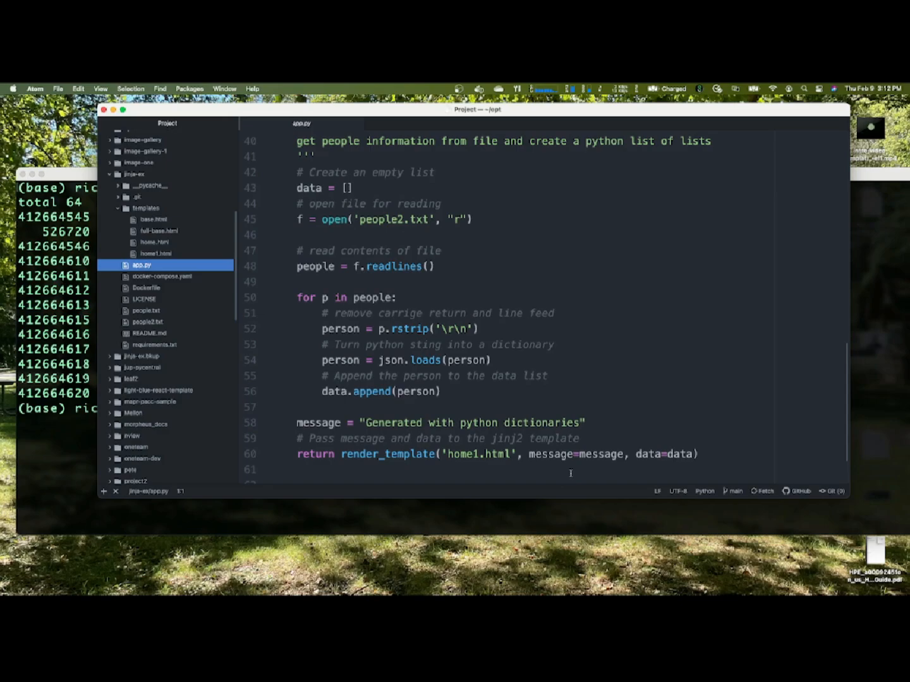
mouse_move(445, 353)
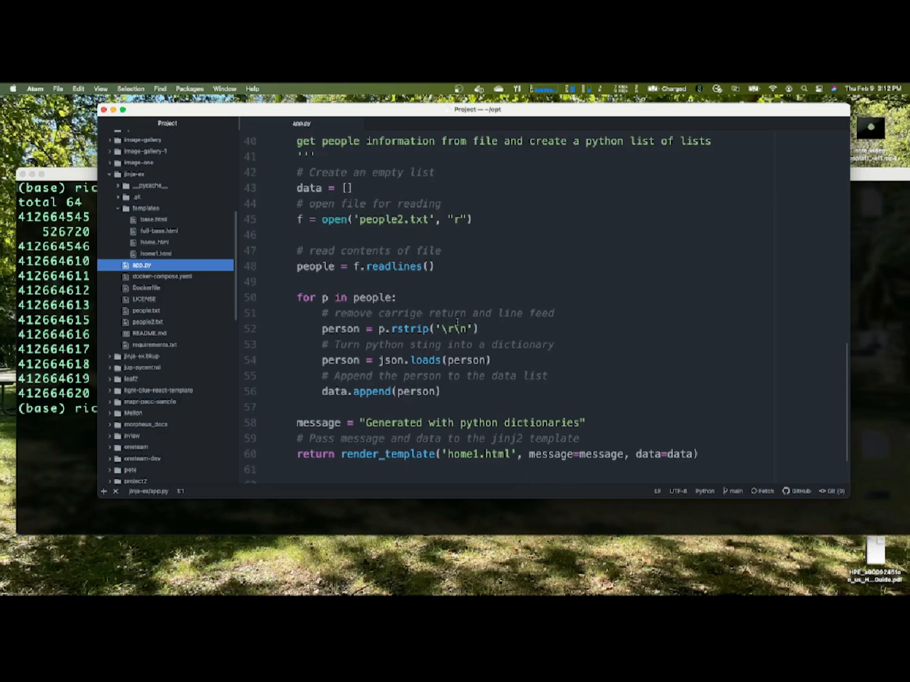
mouse_move(642, 273)
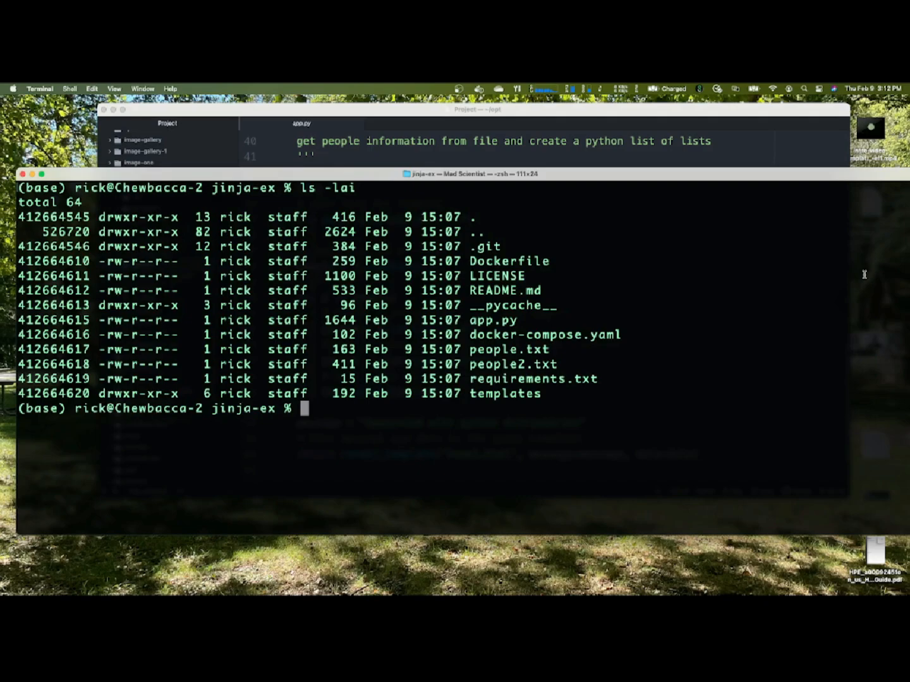
Step: Run docker-compose up -d in jinja-ex, correcting a typo, to start the web container
type("docker-")
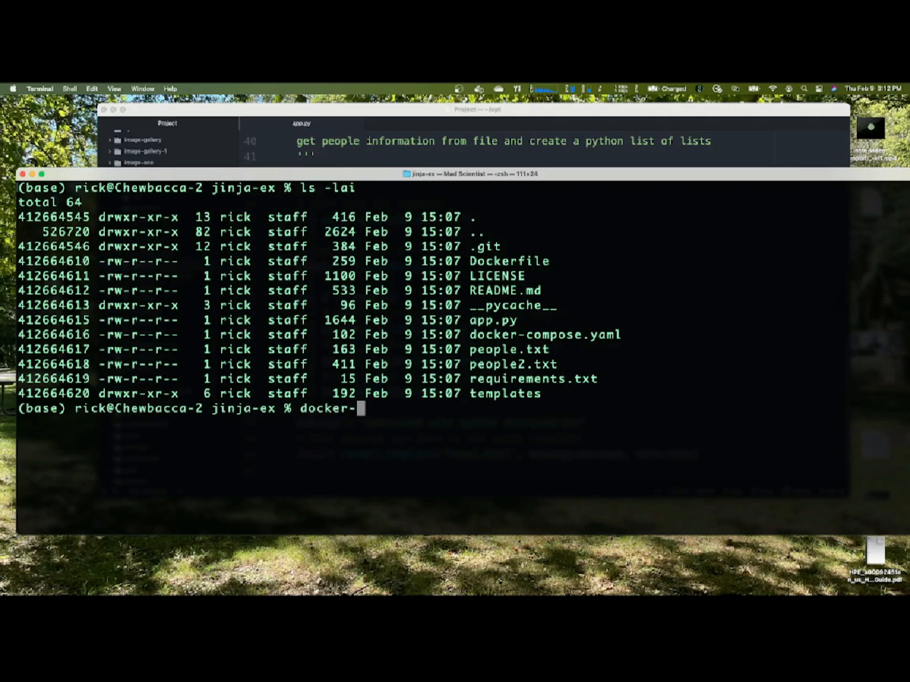
type("compose iu")
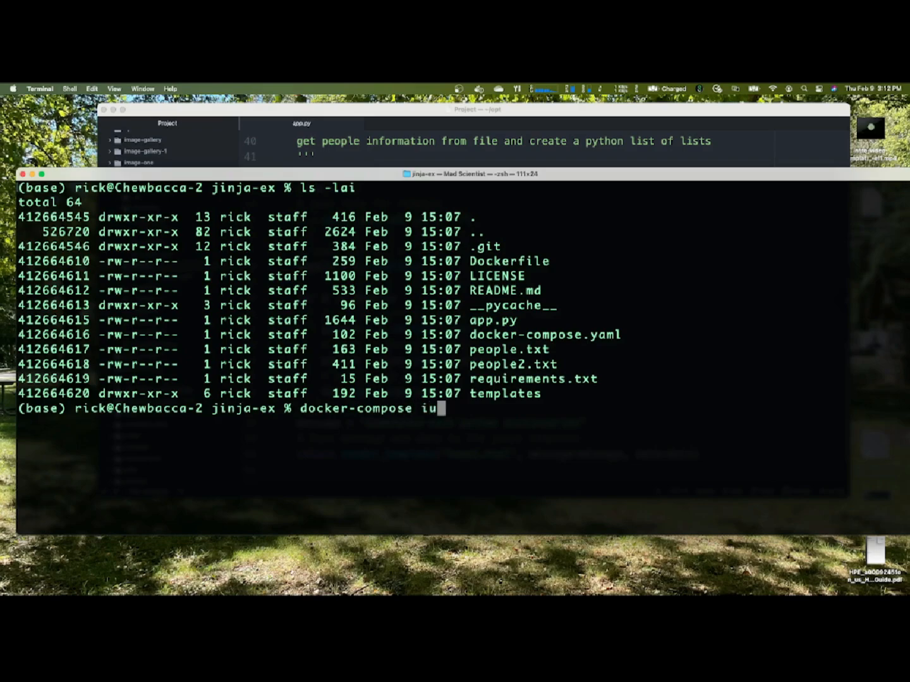
type("p")
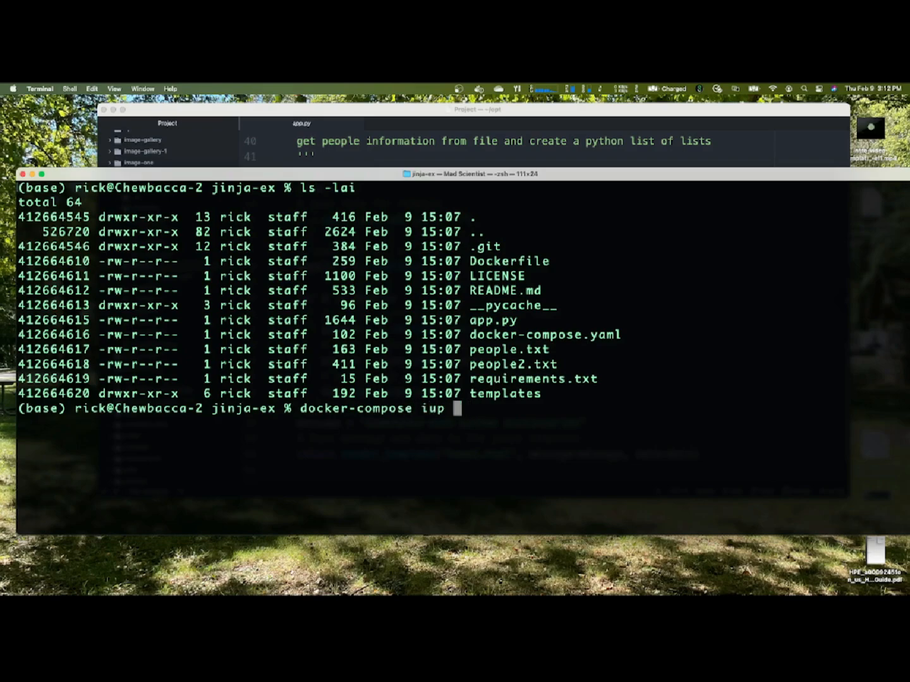
key("BackSpace")
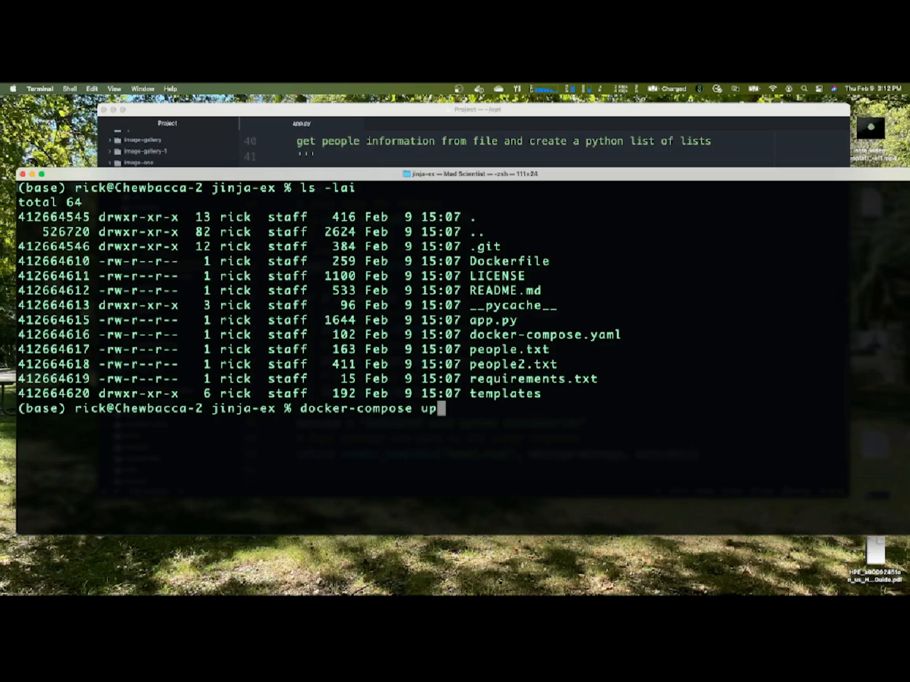
type("-d")
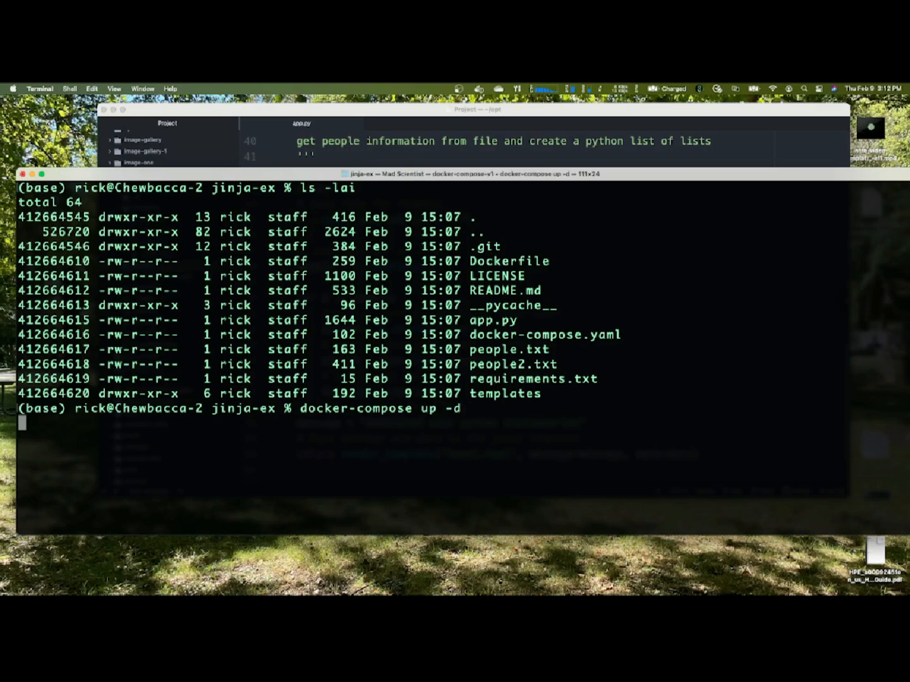
key("Return")
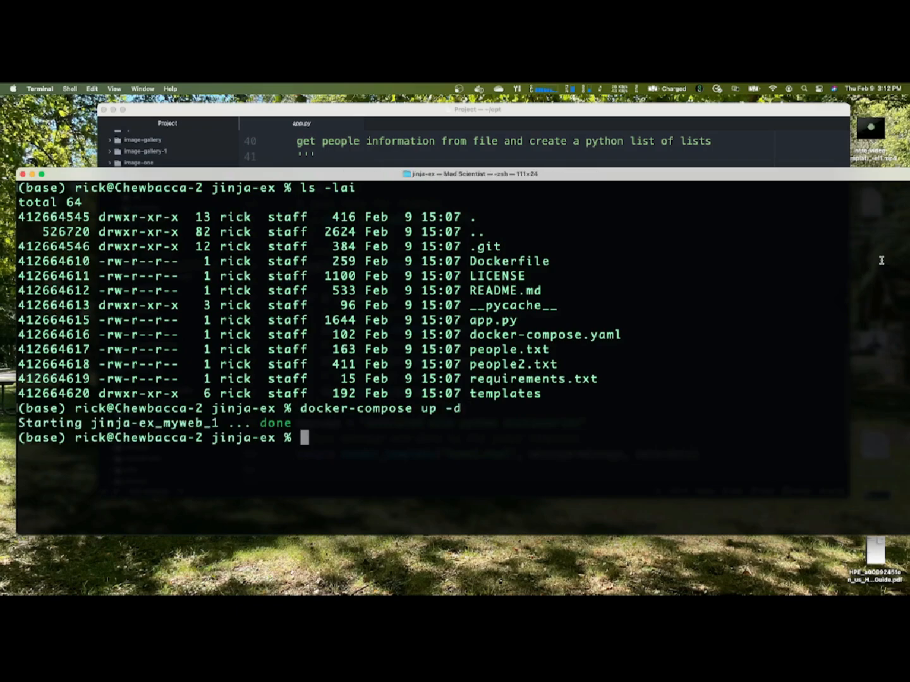
mouse_move(844, 268)
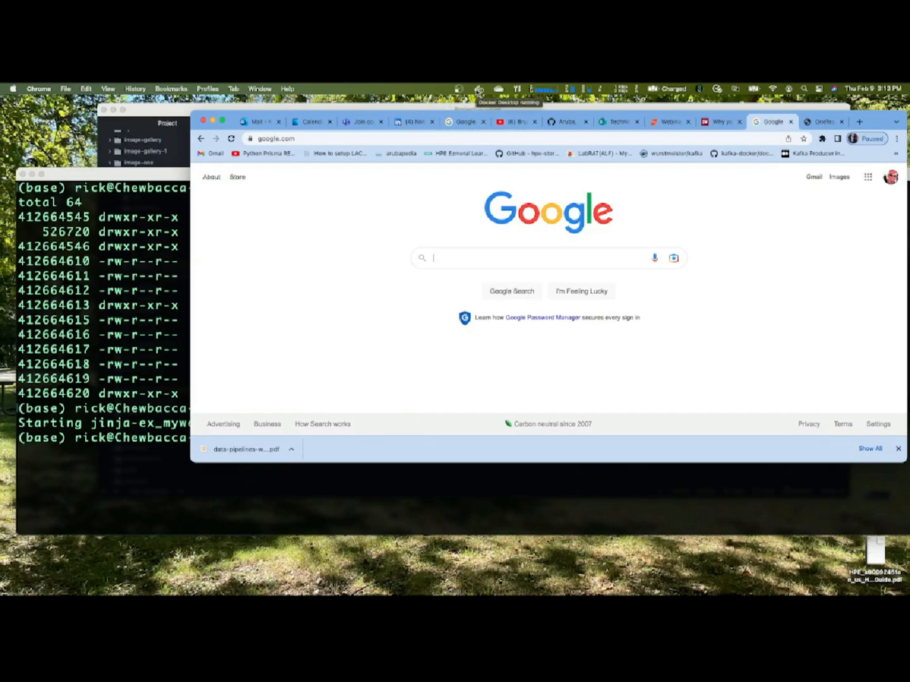
Step: Open the Docker Desktop dashboard to confirm the jinja-ex_myweb_1 container is running
left_click(479, 89)
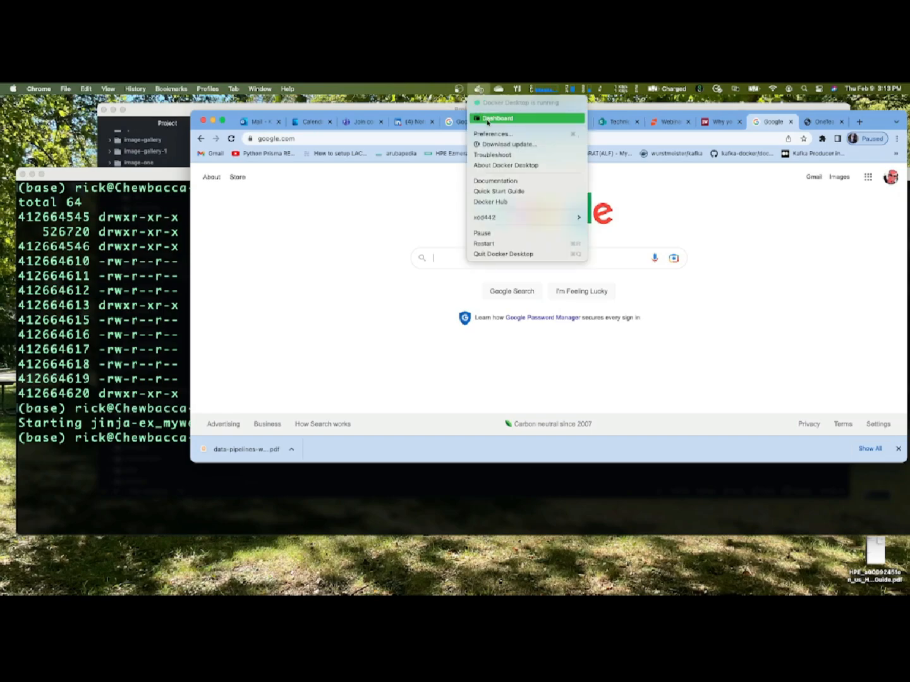
left_click(497, 118)
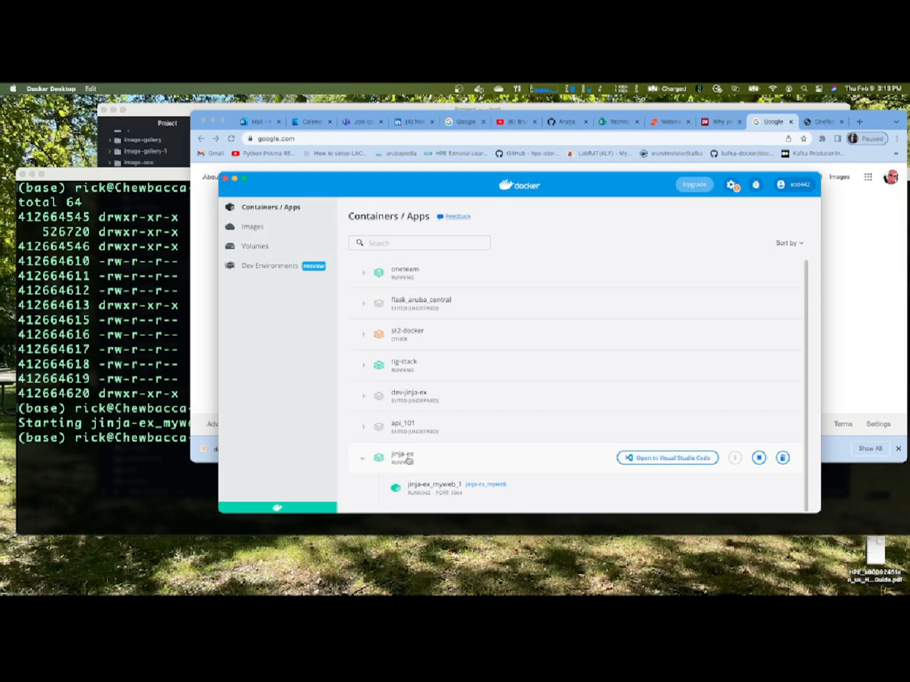
mouse_move(434, 501)
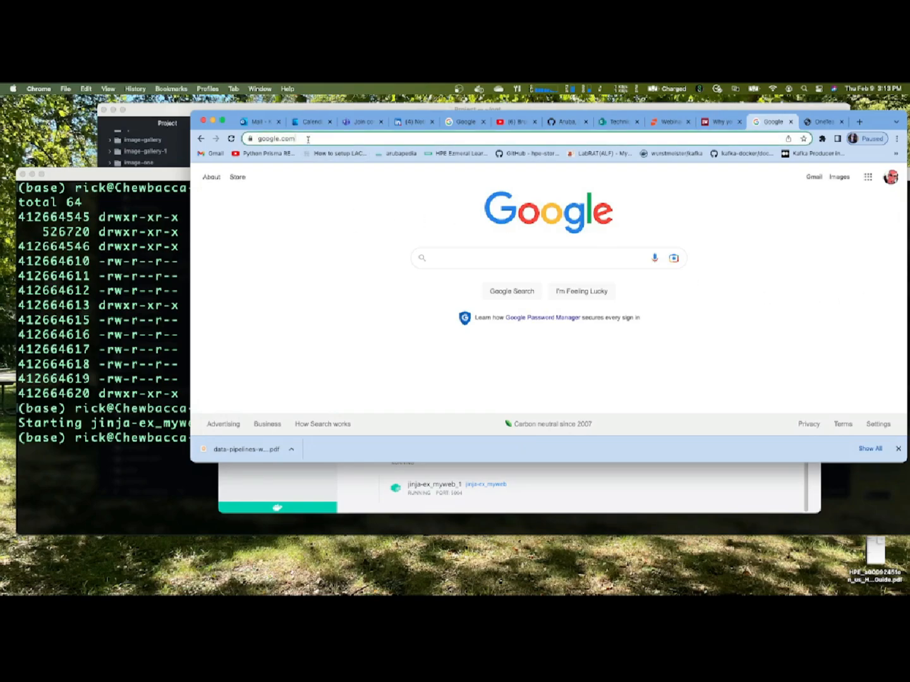
Step: Enter the localhost address to load the List of People page
type("localhost:5001")
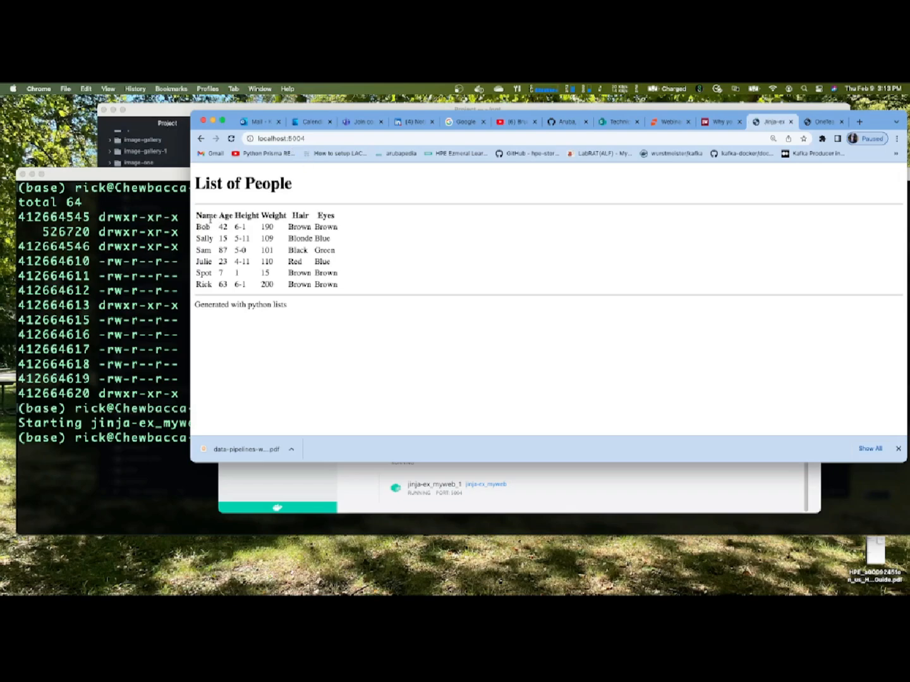
mouse_move(245, 328)
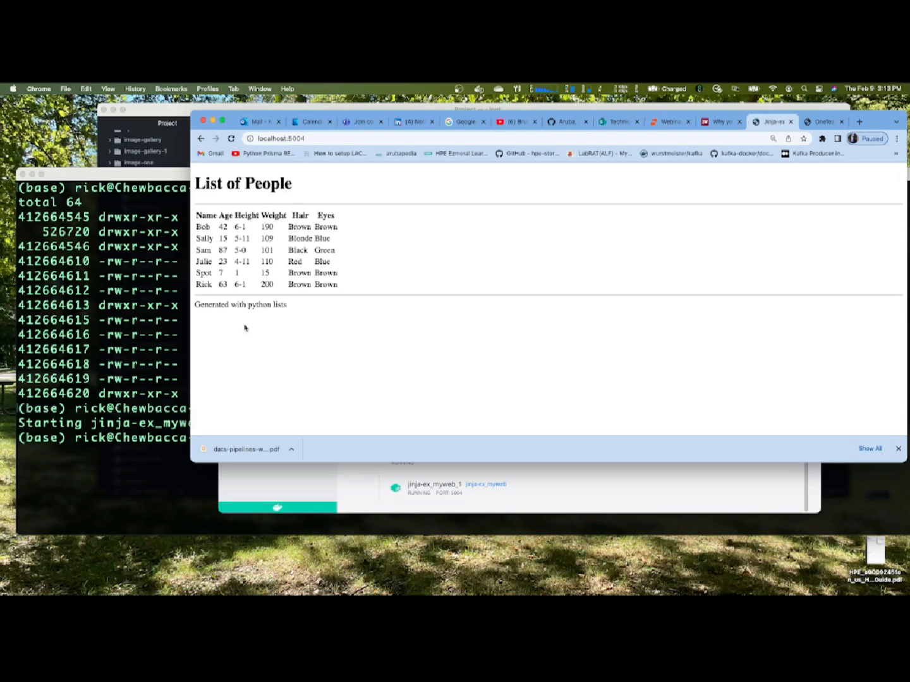
mouse_move(292, 315)
type("/p2")
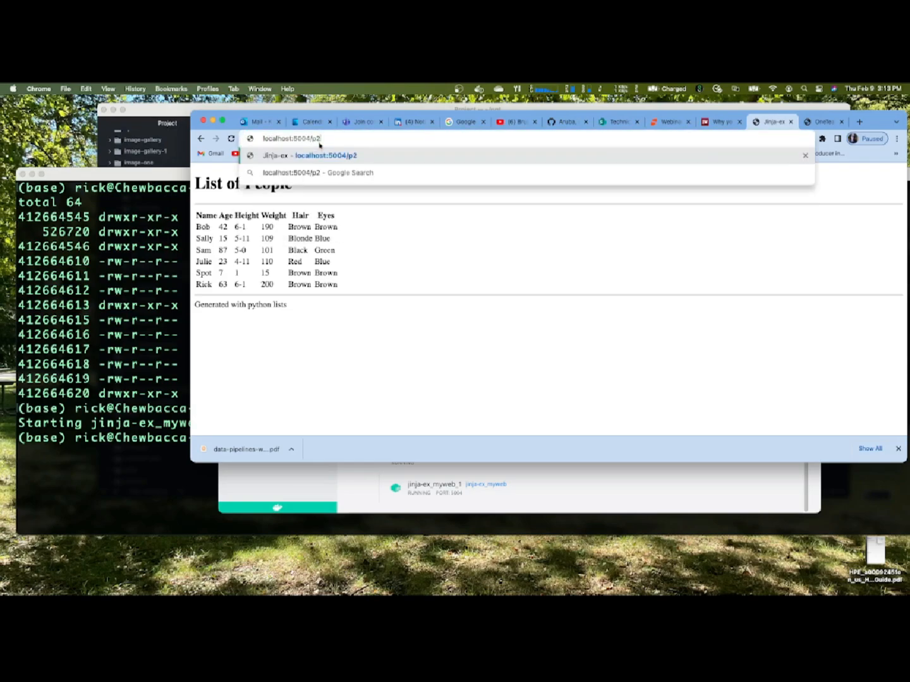
Step: Load localhost:5004/p2 showing the dictionary-based People table, then view the One.Team tab
key("Return")
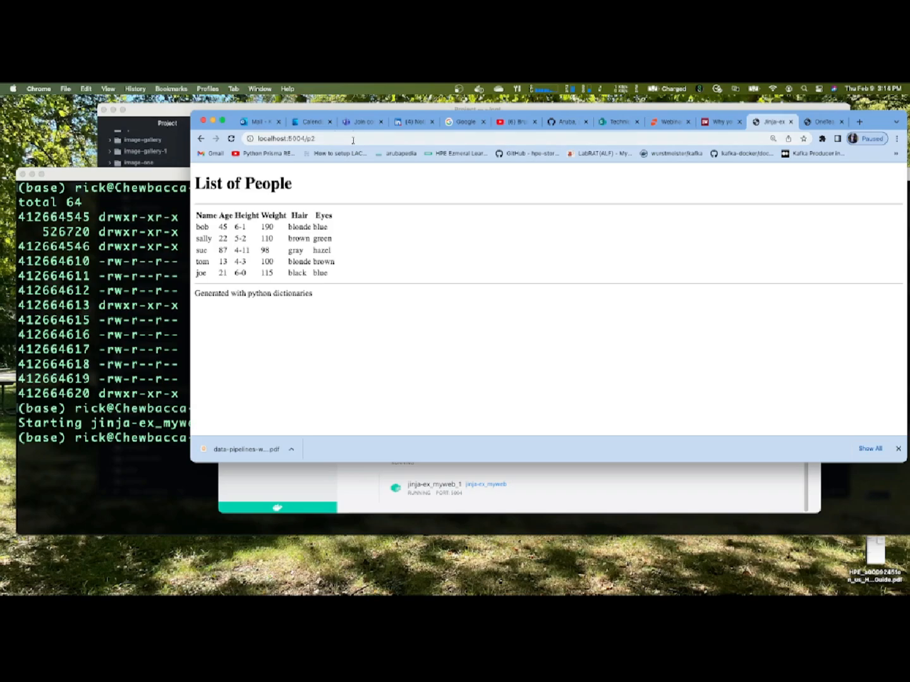
mouse_move(546, 194)
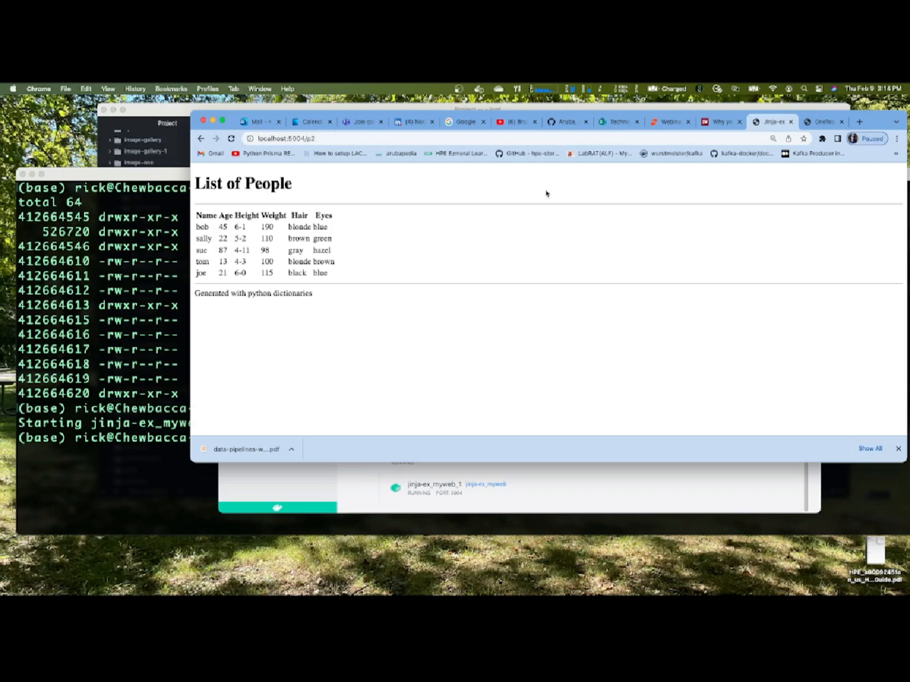
mouse_move(572, 198)
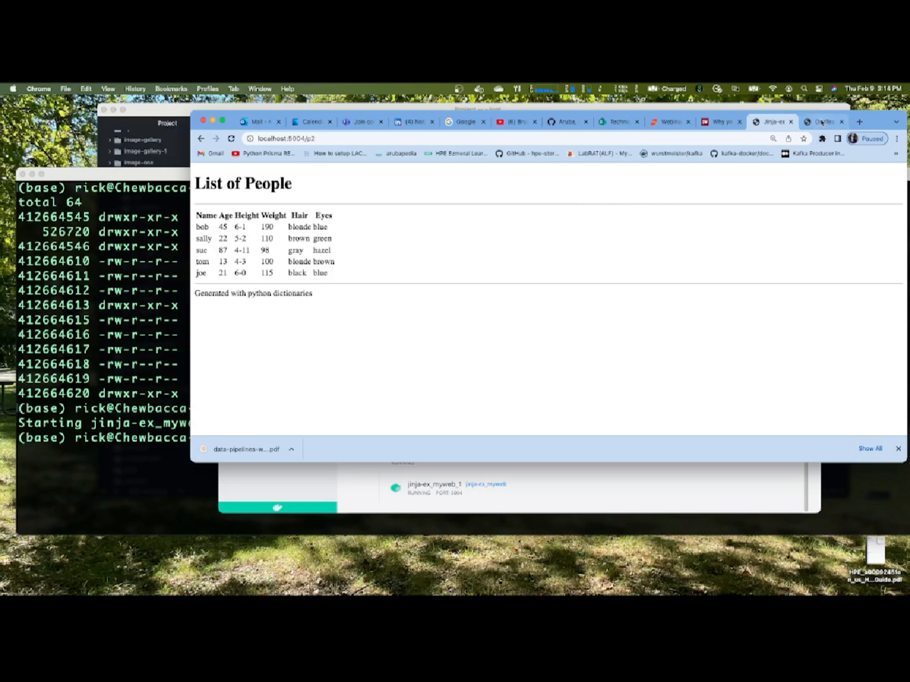
left_click(823, 122)
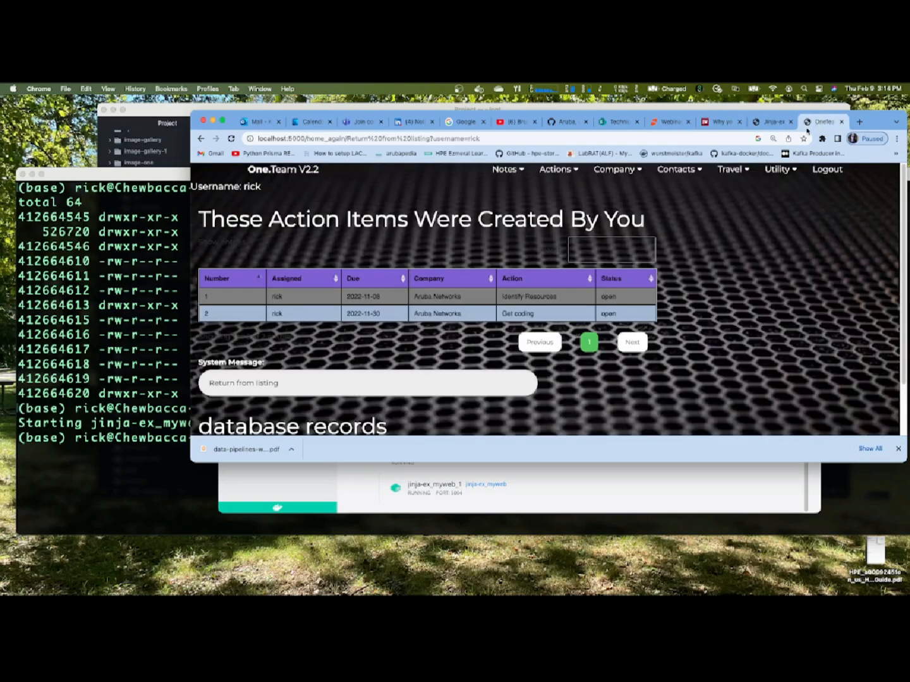